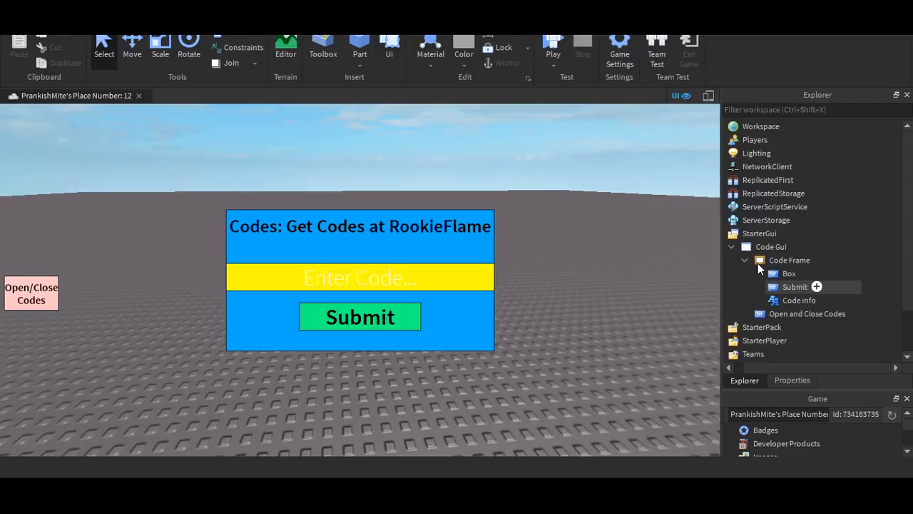
Step: Insert a LocalScript under the Submit button inside the Code Frame via Insert Object
click(745, 260)
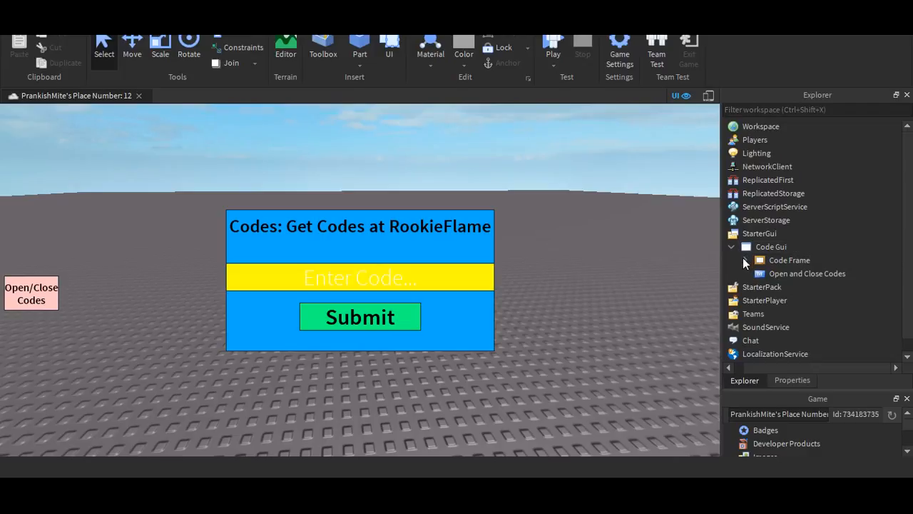
click(747, 260)
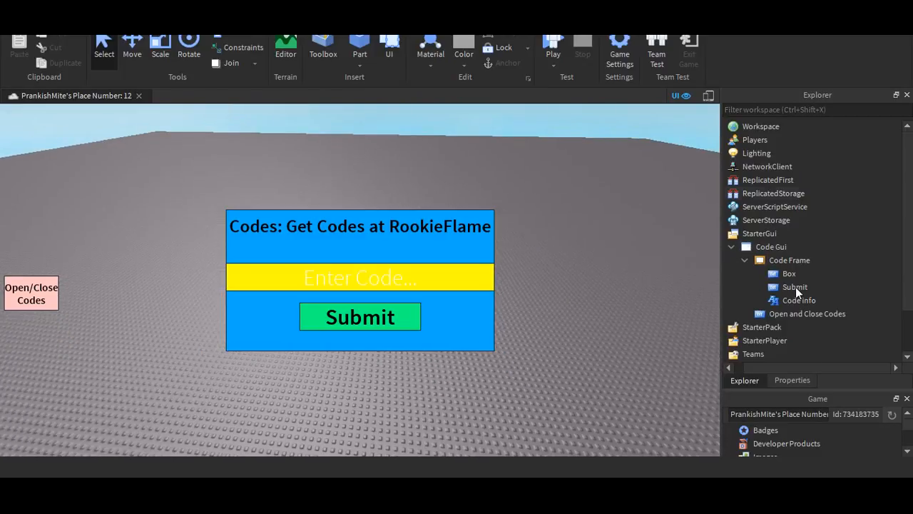
mouse_move(771, 286)
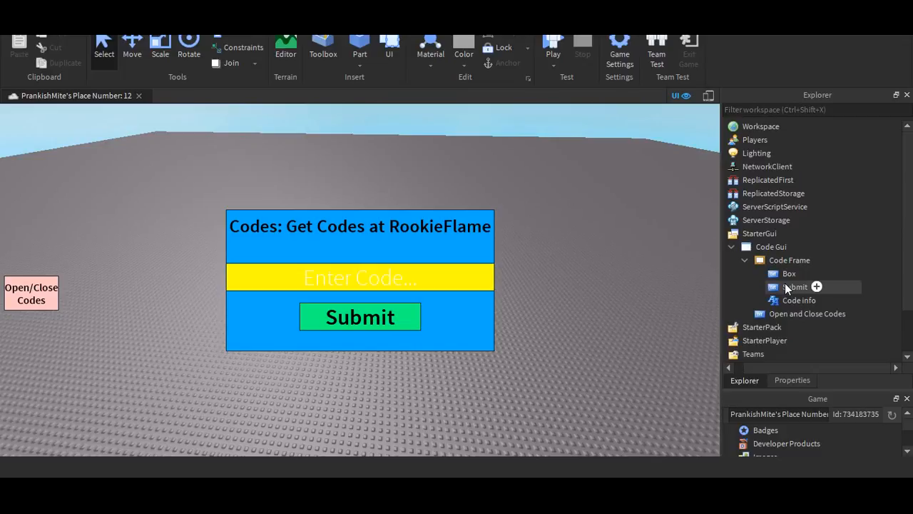
click(795, 286)
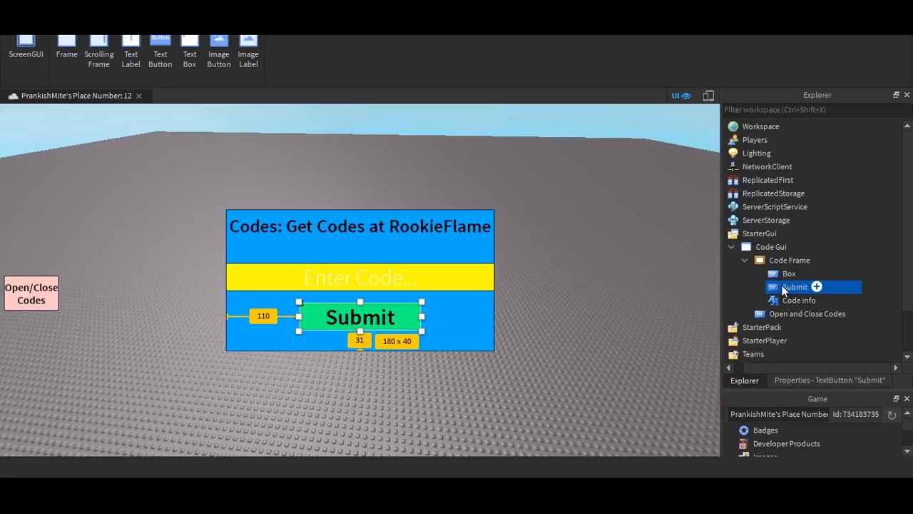
right_click(793, 285)
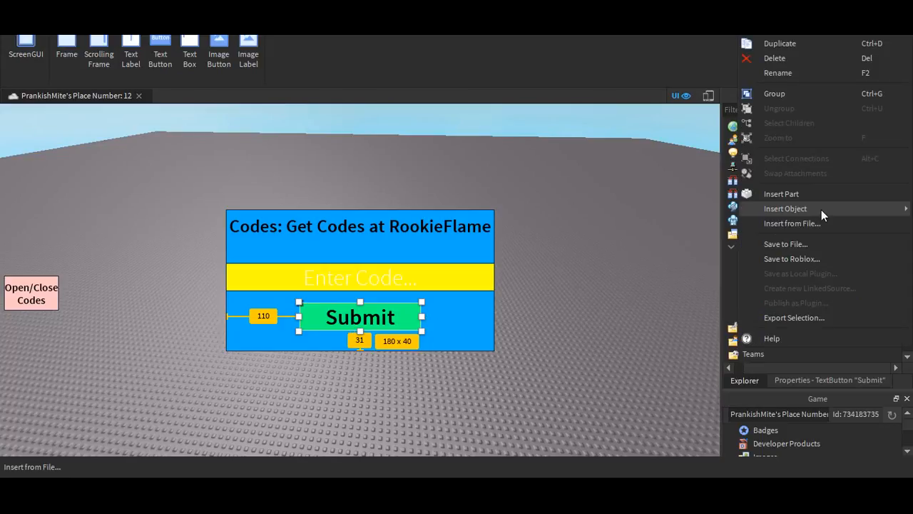
click(785, 209)
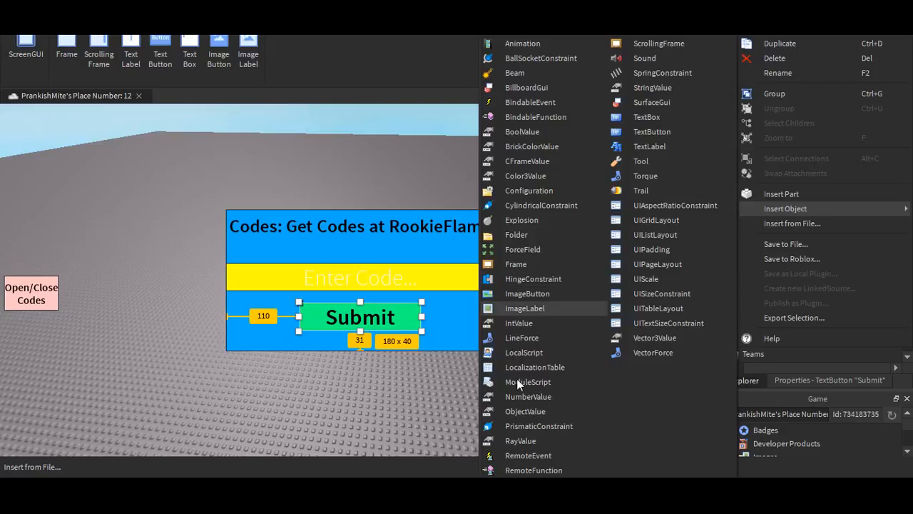
click(537, 231)
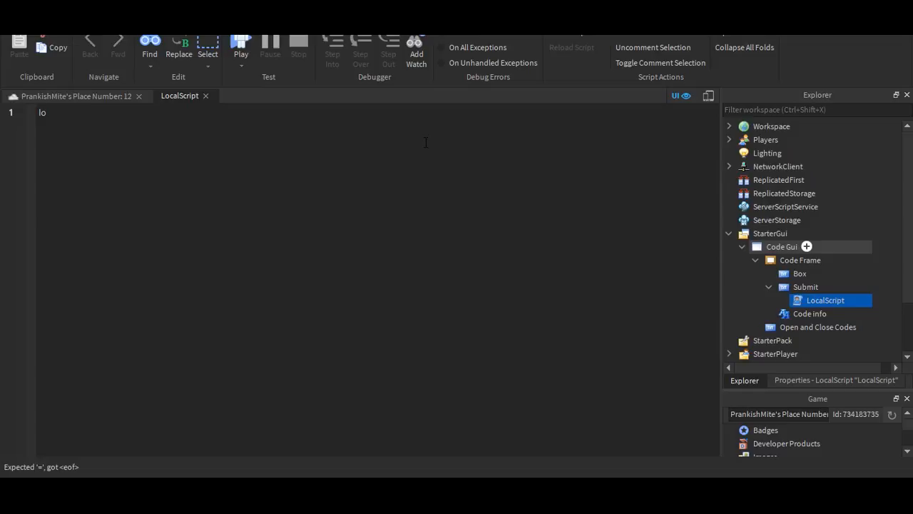
Step: Write 'local submit = script.Parent' and begin 'local Box = script.Parent.Parent.'
text(local submit y= script)
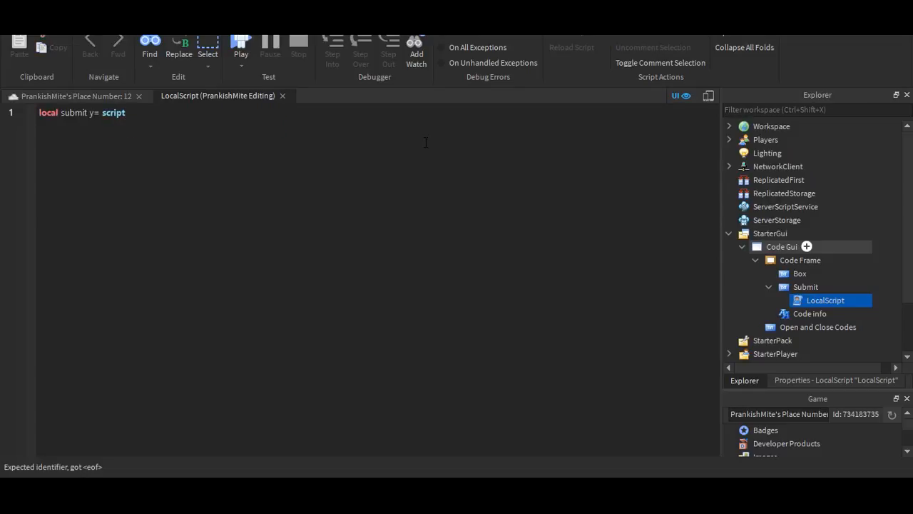
text(.Parent)
text(local)
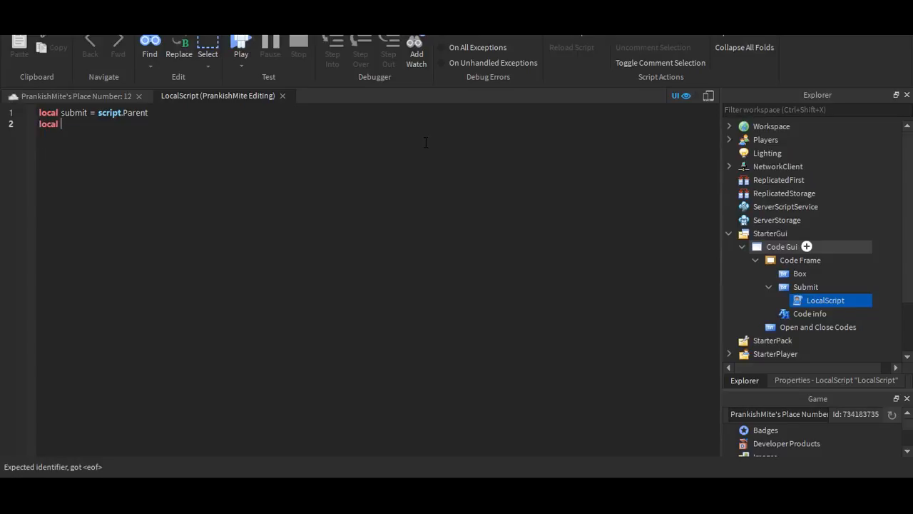
text(Box = script.)
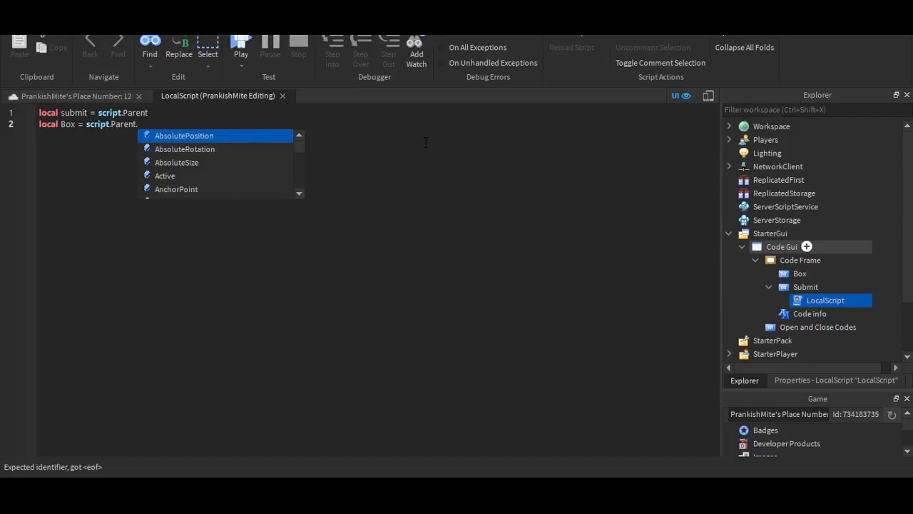
text(Parent)
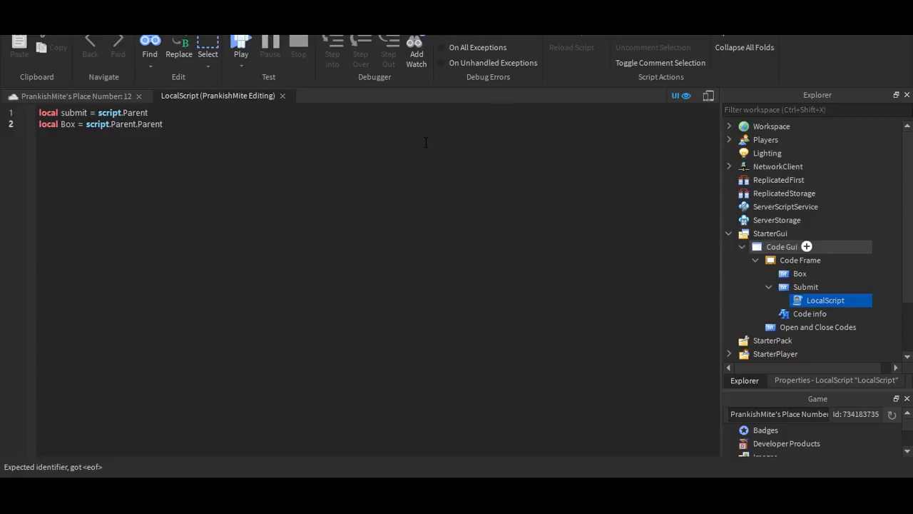
click(177, 122)
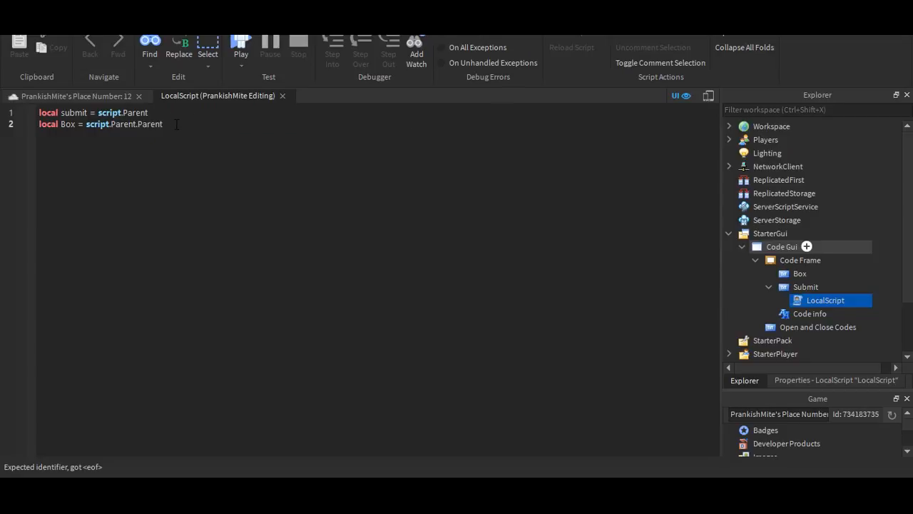
text(.)
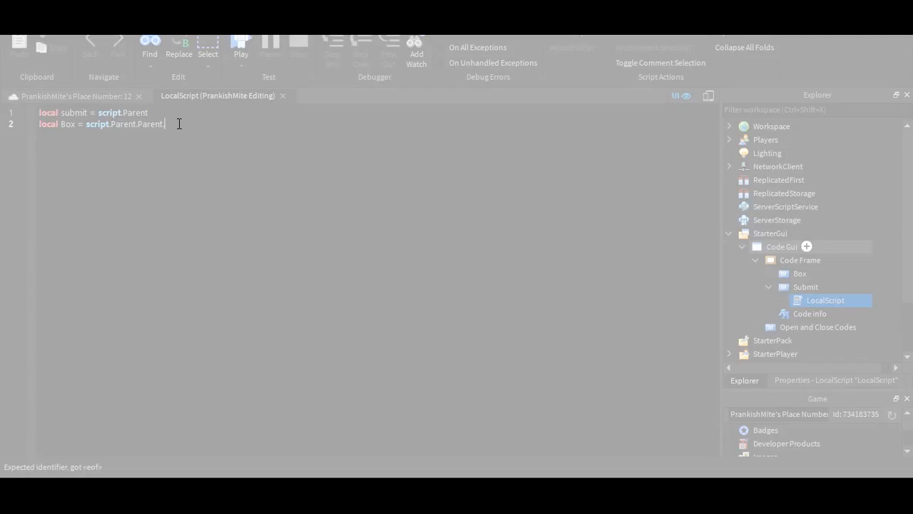
Step: Finish the Box line with 'Box' and start 'local Code = ""' on the next line
text(Box)
text(local)
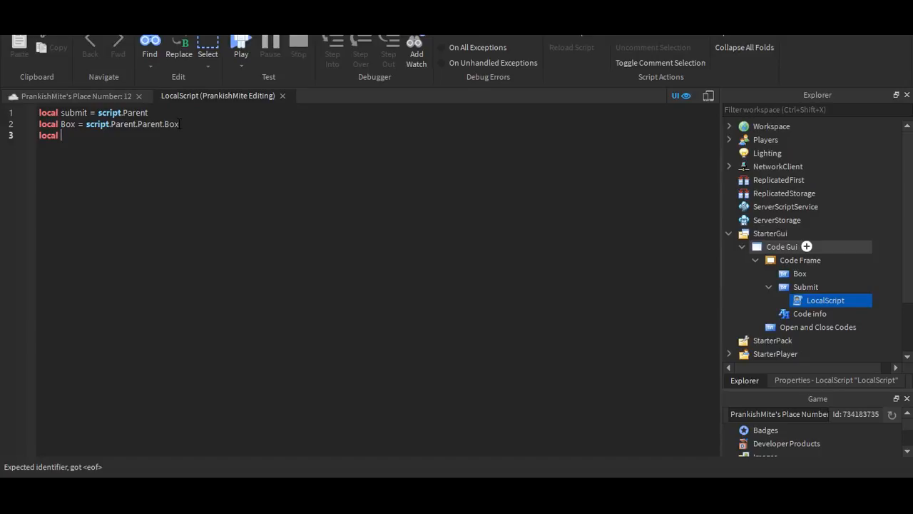
text(Code)
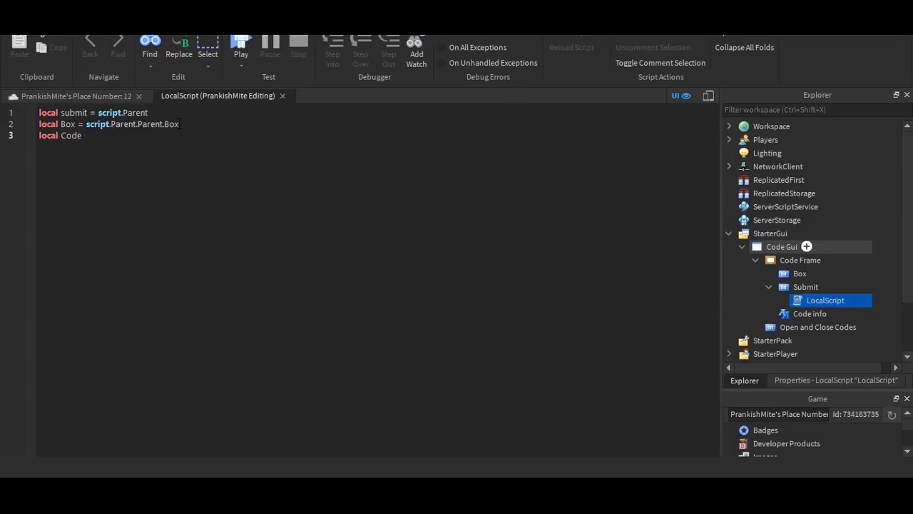
text(=)
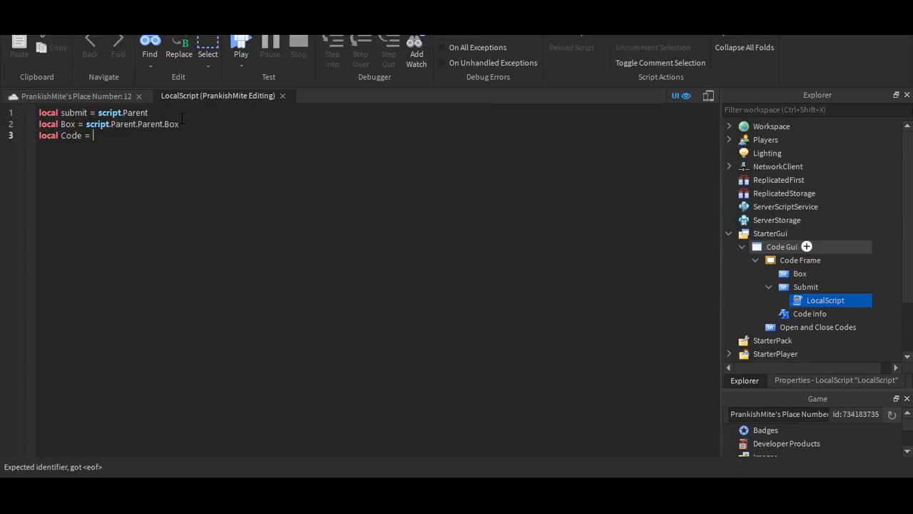
text(")
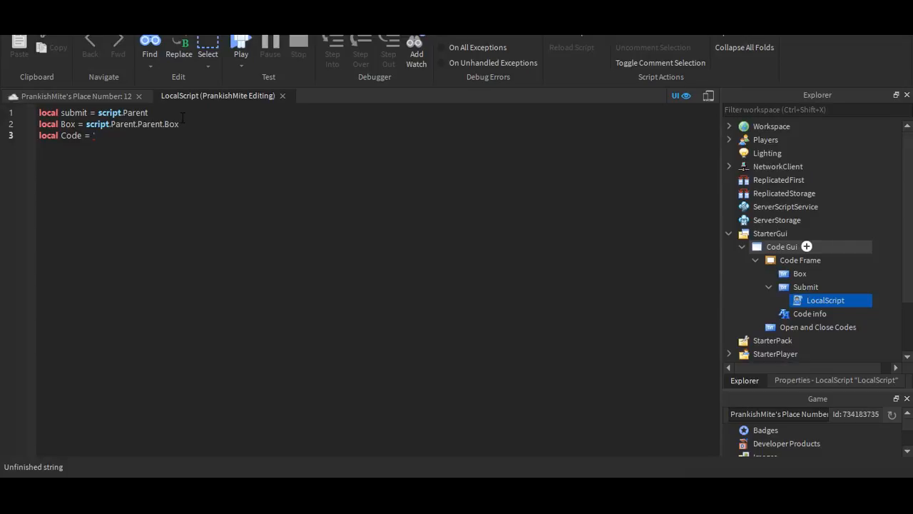
text(")
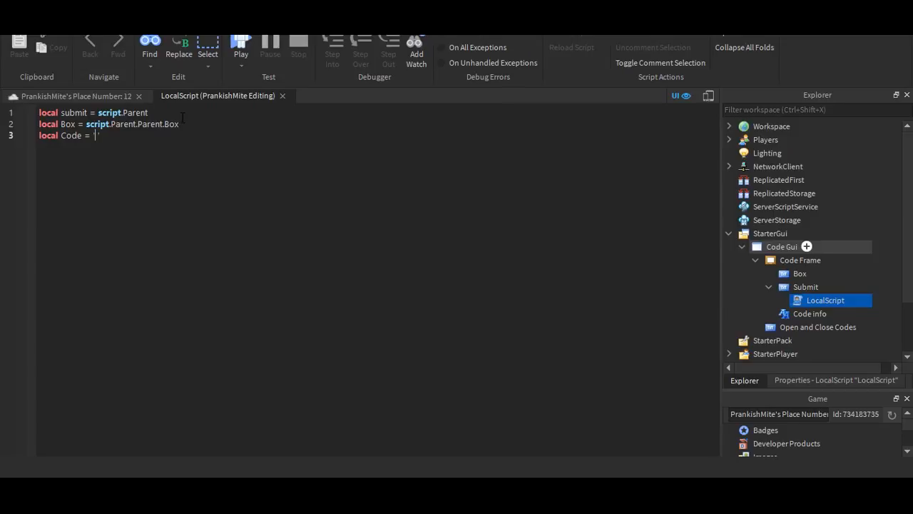
Step: Fill the Code string with 'RookieFlame', erasing the mistyped word first
text(like)
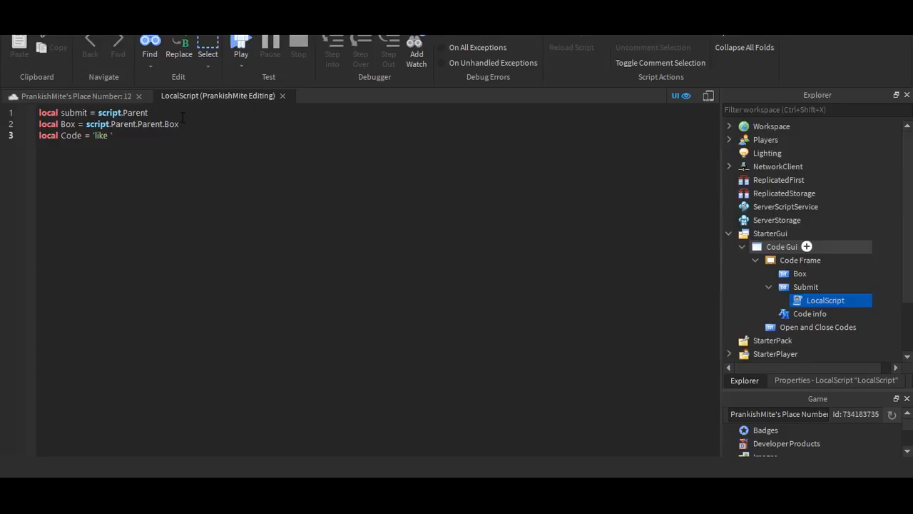
key(Backspace)
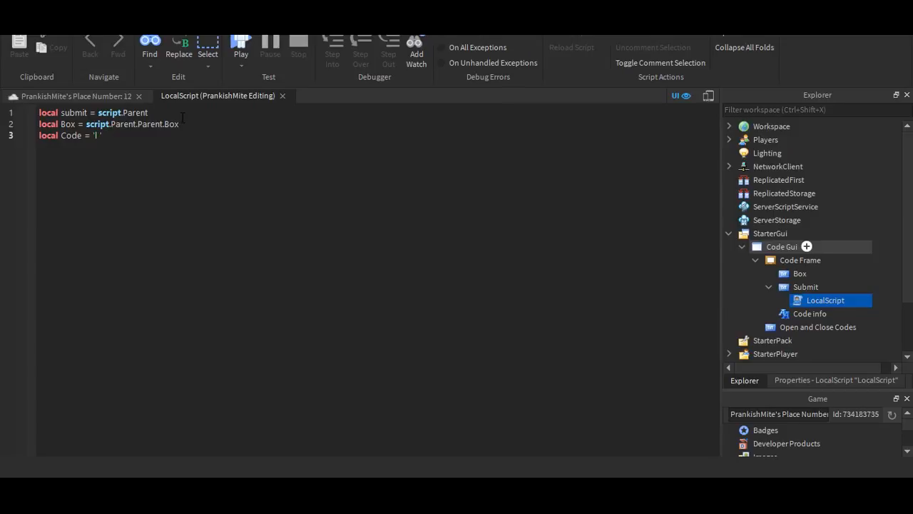
key(Backspace)
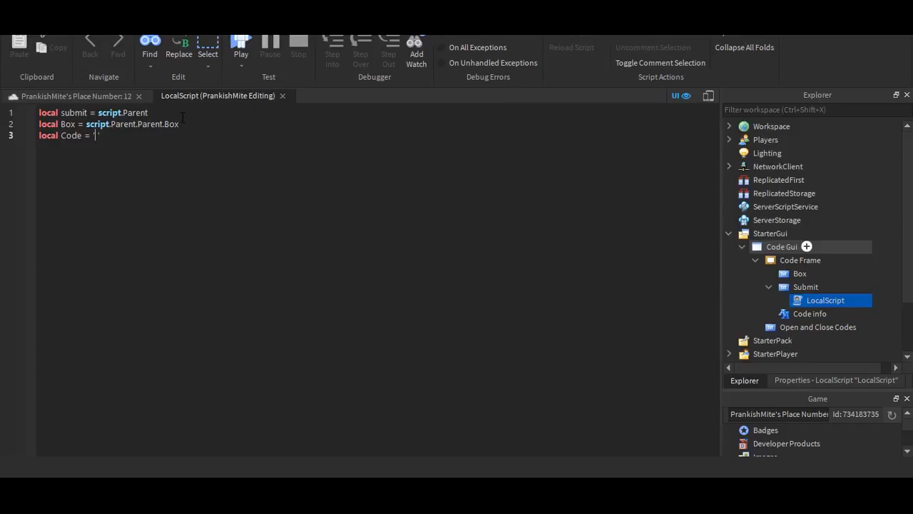
text(Rookie)
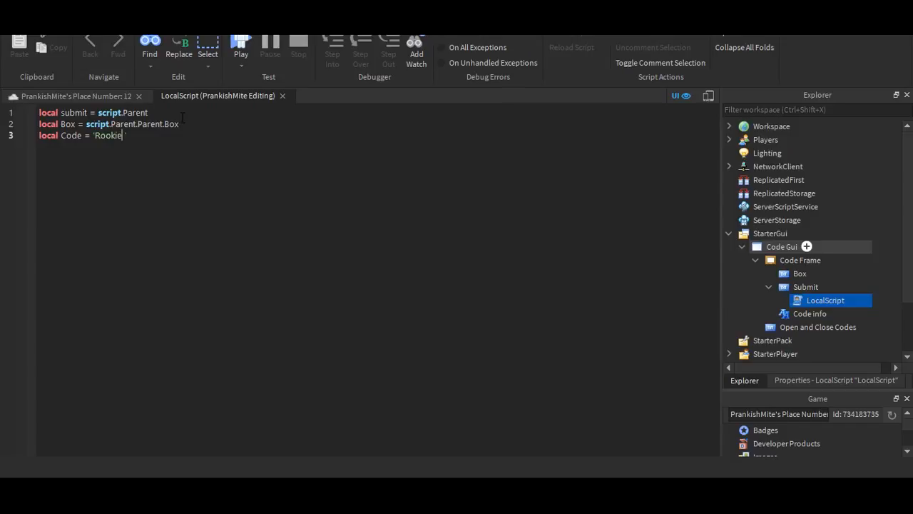
text(F)
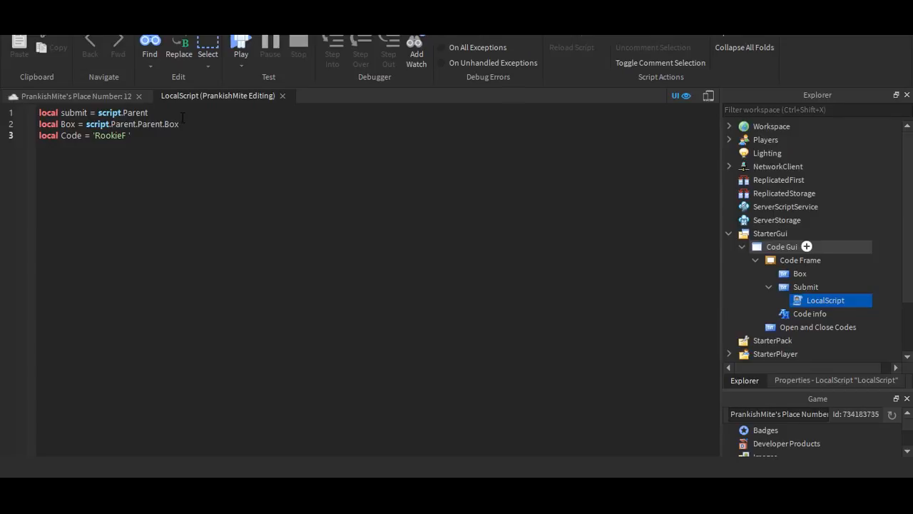
text(lame)
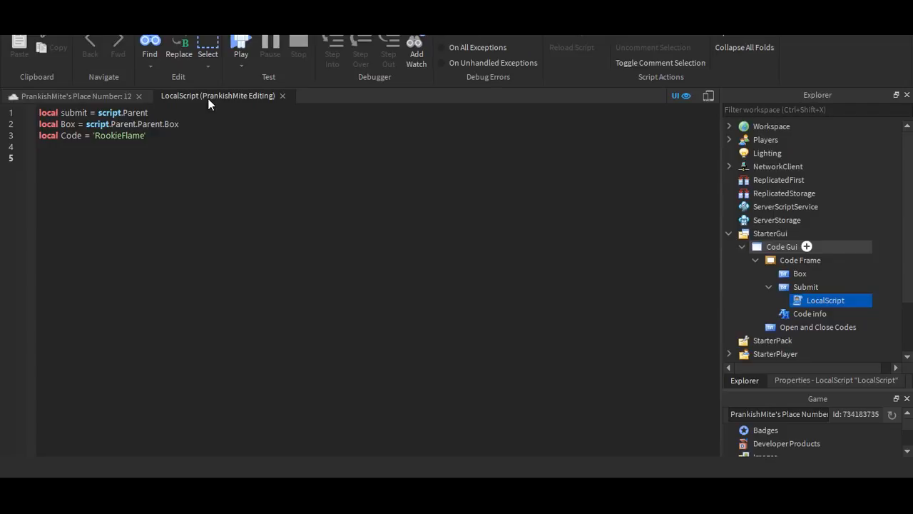
Step: Write script.Parent.MouseButton1Click:connect(function() to handle the Submit click
text(script)
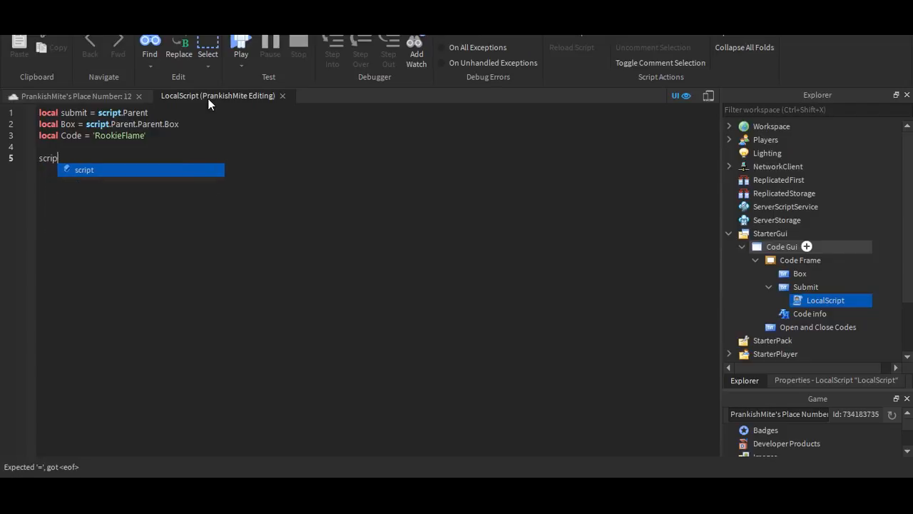
text(P)
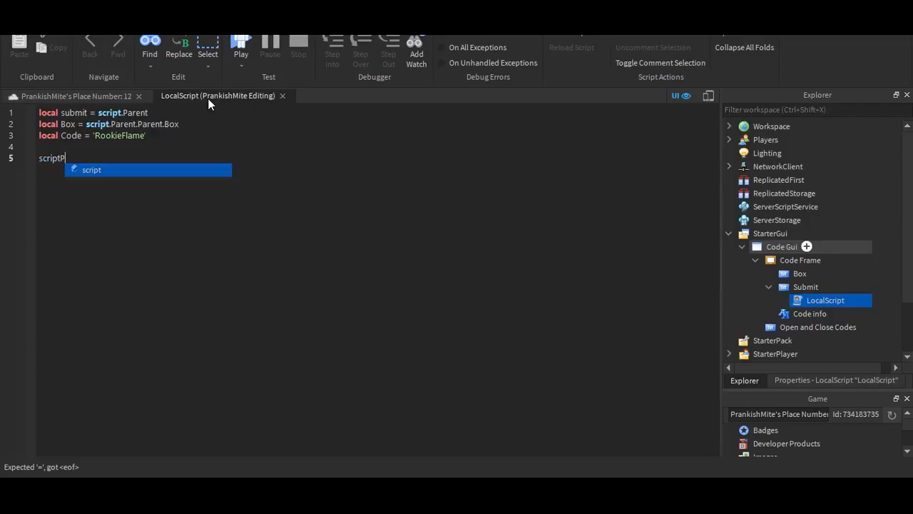
text(.Parent)
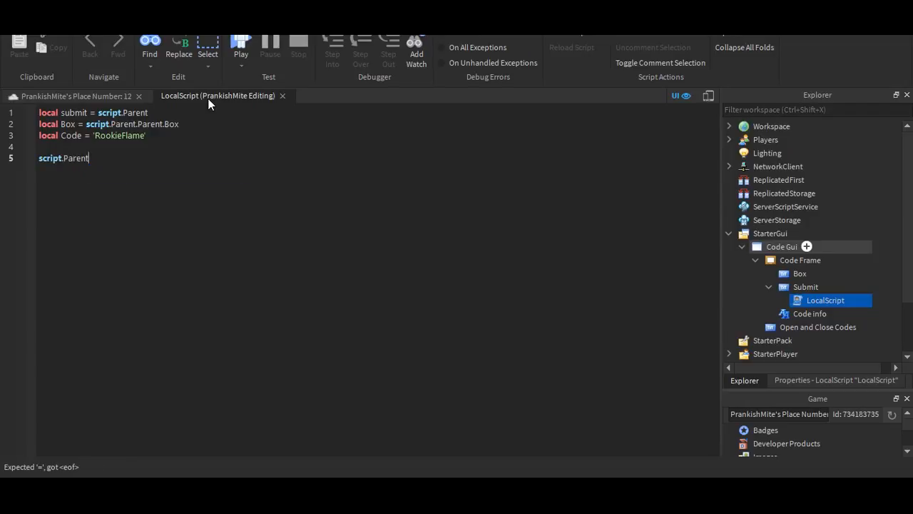
key(Backspace)
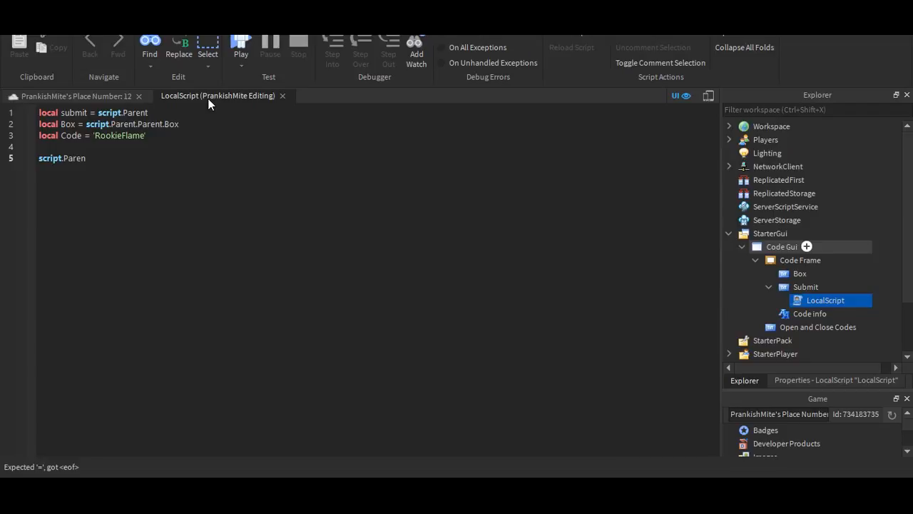
text(.Parent.)
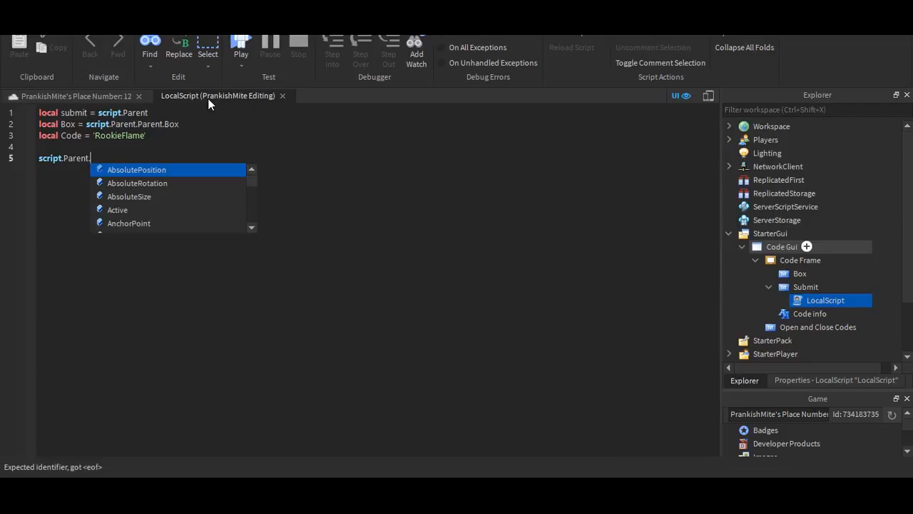
text(MouseButton1Click)
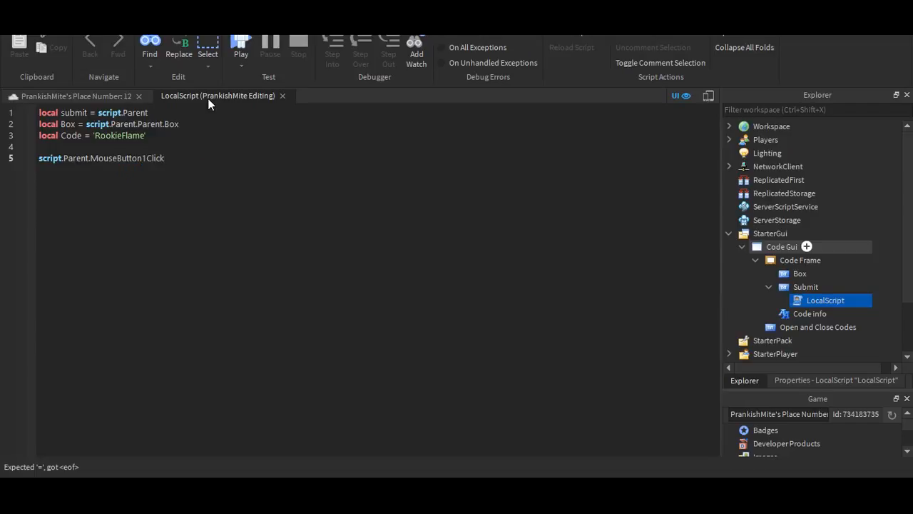
text(:connect)
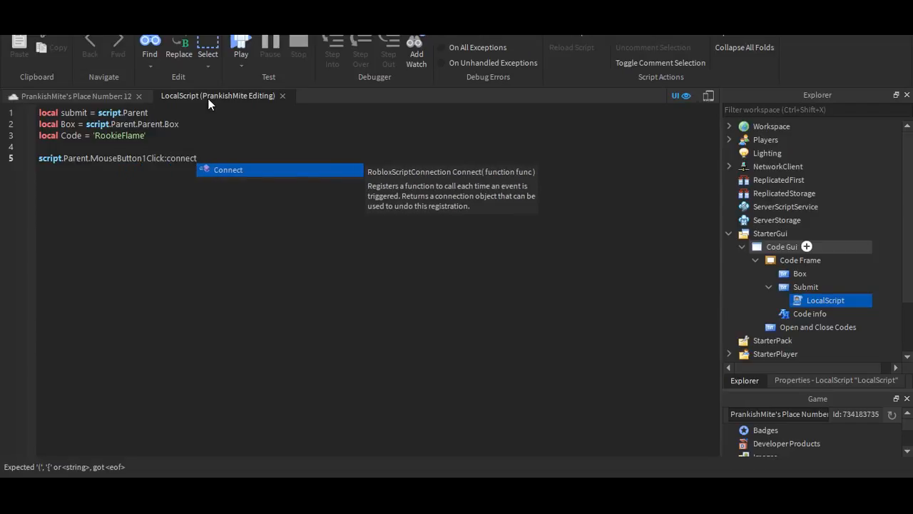
text((function()
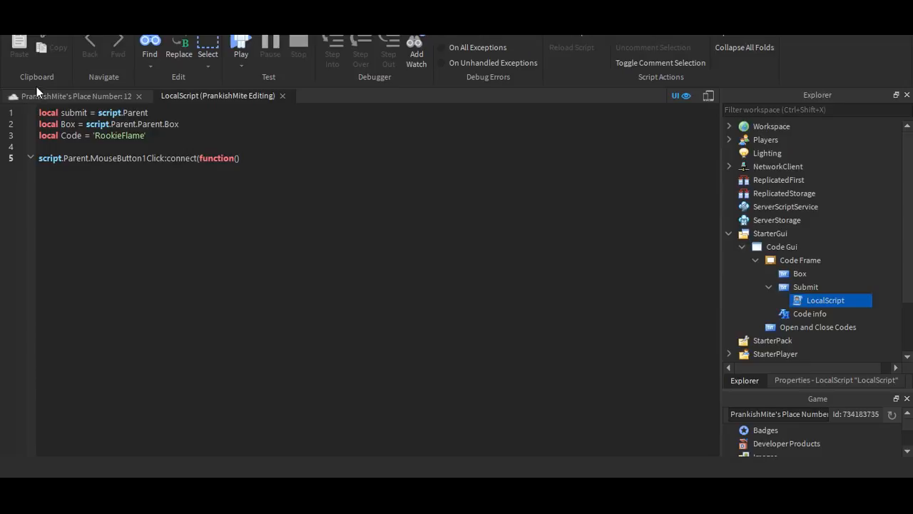
Step: Check the codes GUI in the place view, then return to the LocalScript editor
click(241, 43)
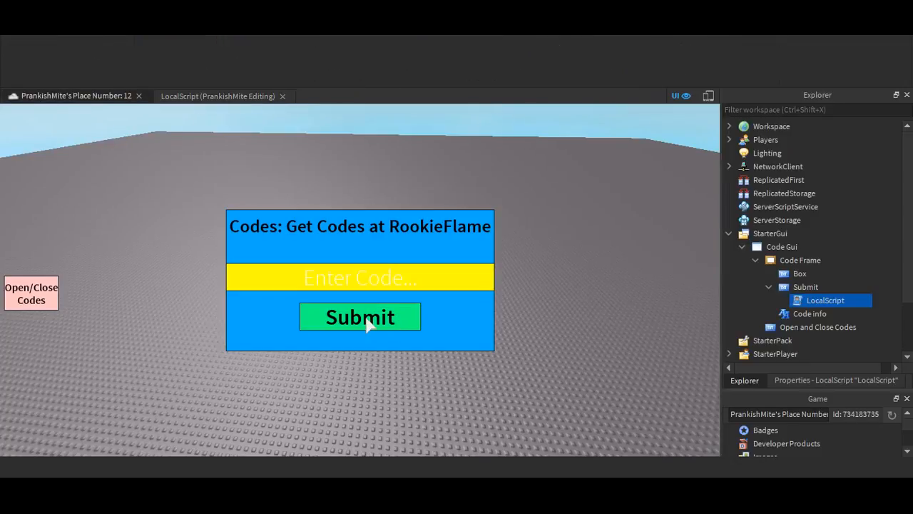
click(217, 96)
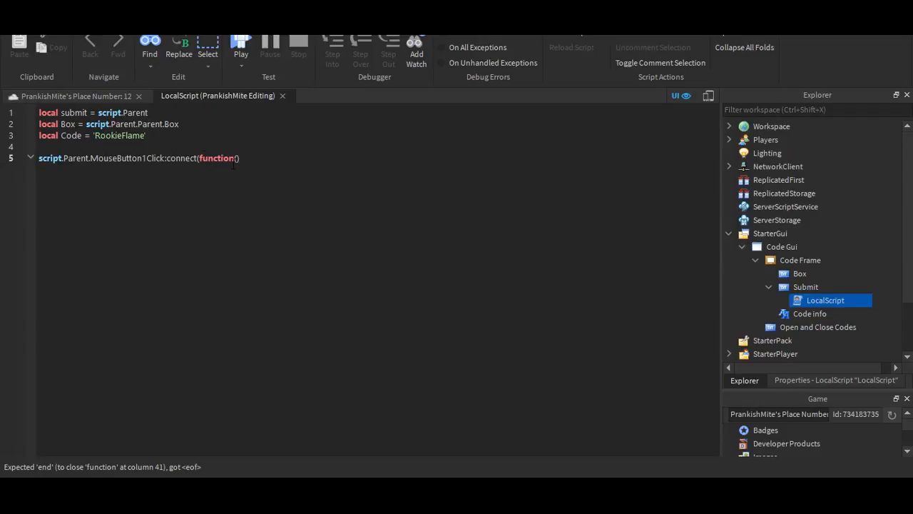
mouse_move(237, 163)
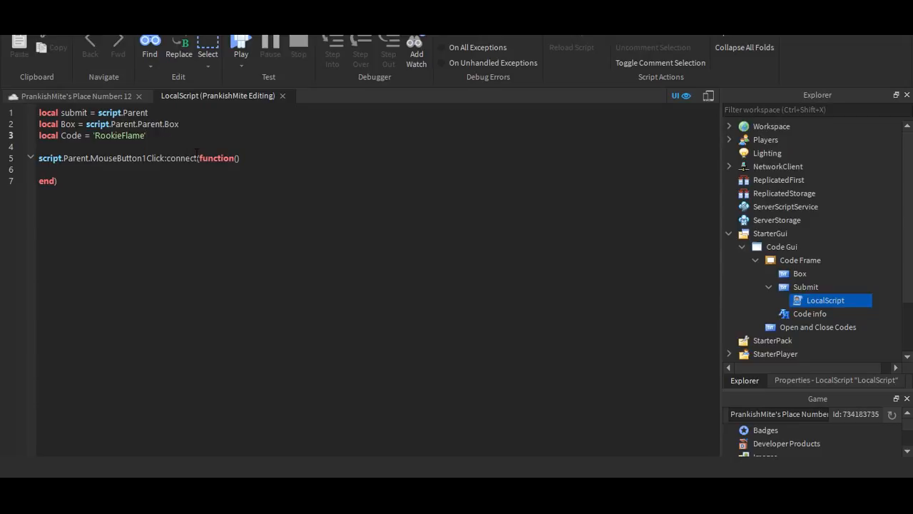
Step: Declare 'local a = 1' and 'local b = 1' after the Code variable
text(local)
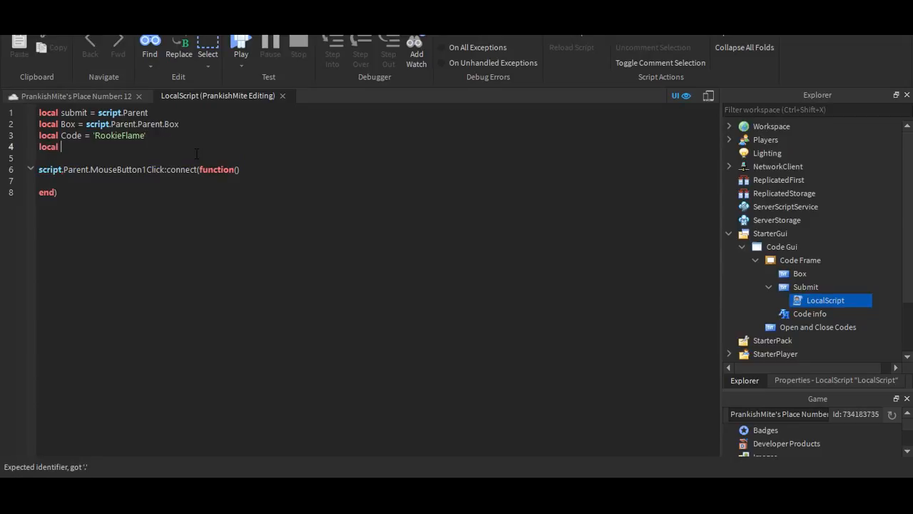
text(a = 1)
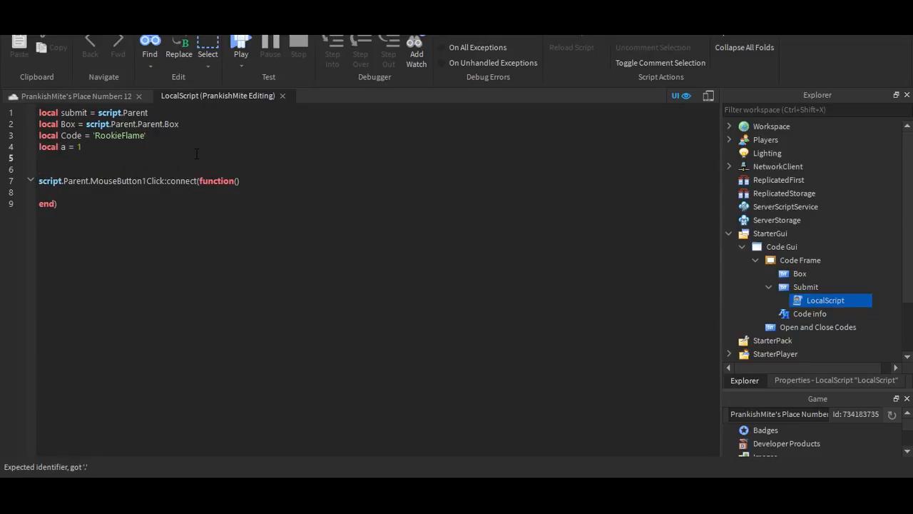
text(local b = 1)
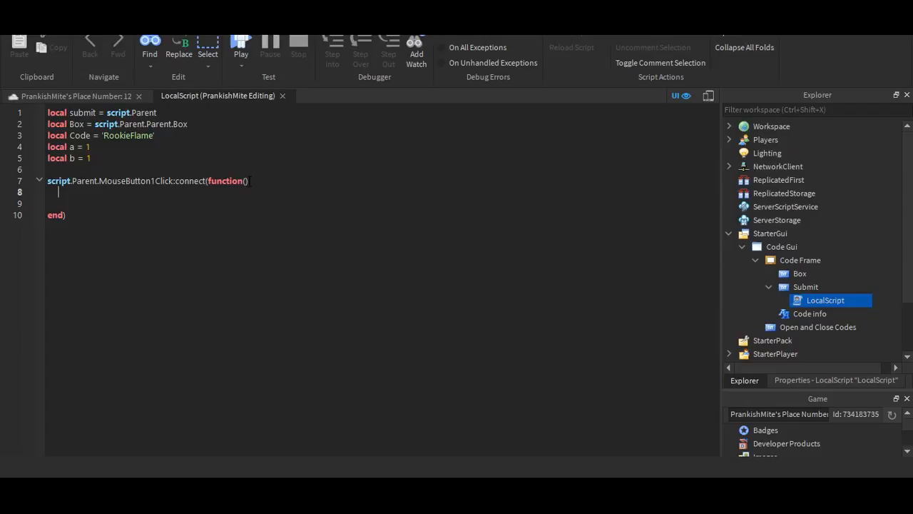
Step: Add an 'if Box.Text == Code then' check inside the click handler
text(i)
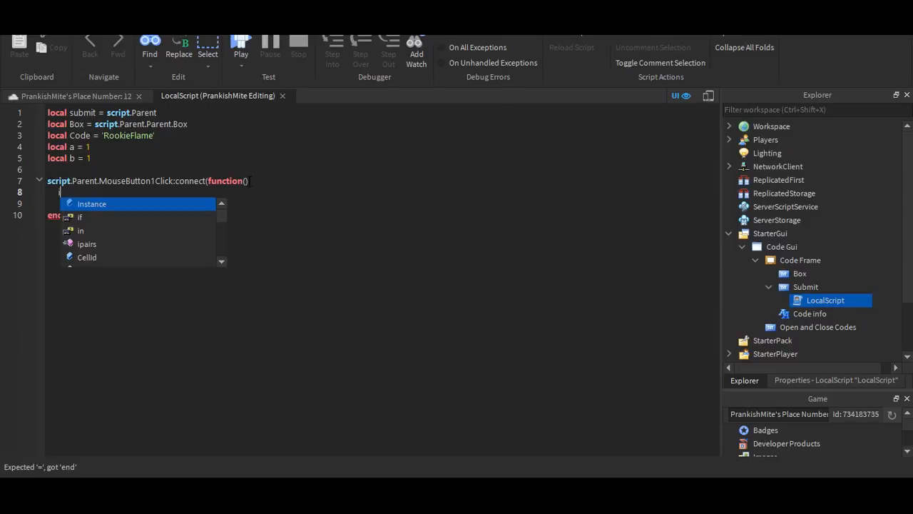
text(if box.)
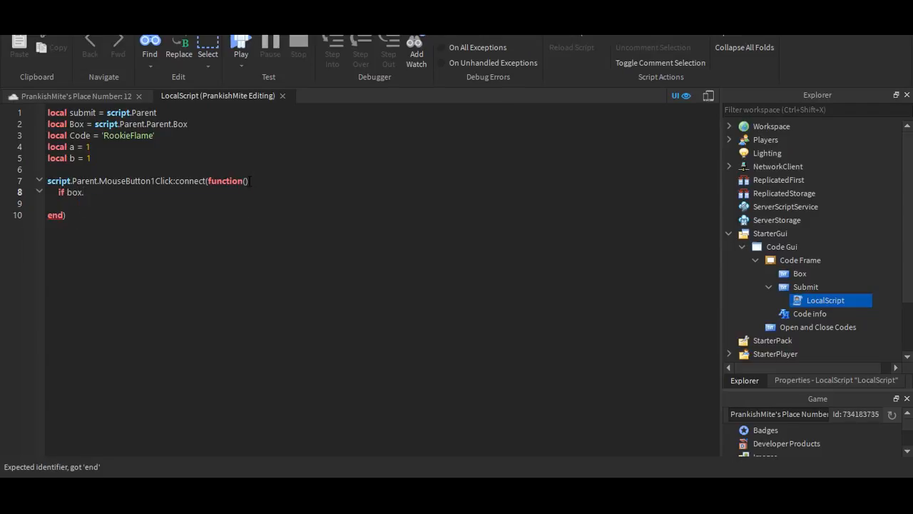
text(.Text = Code)
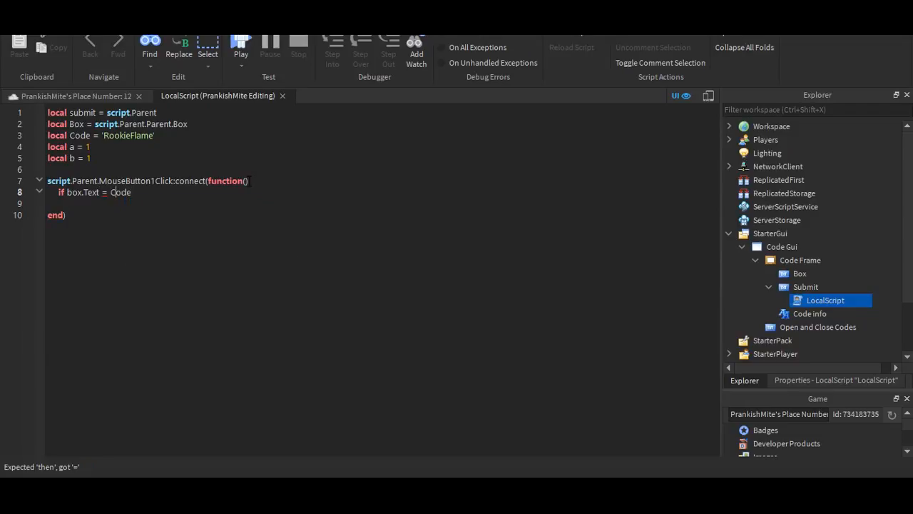
text(=)
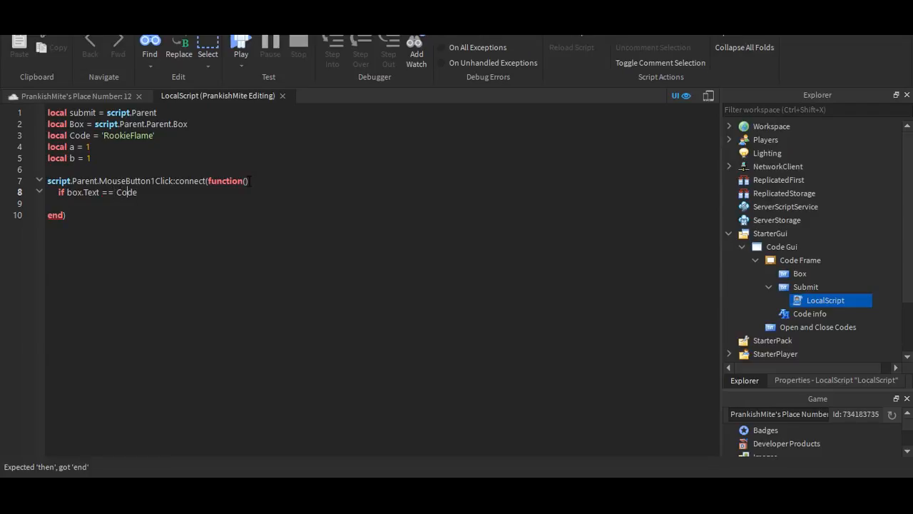
text(then)
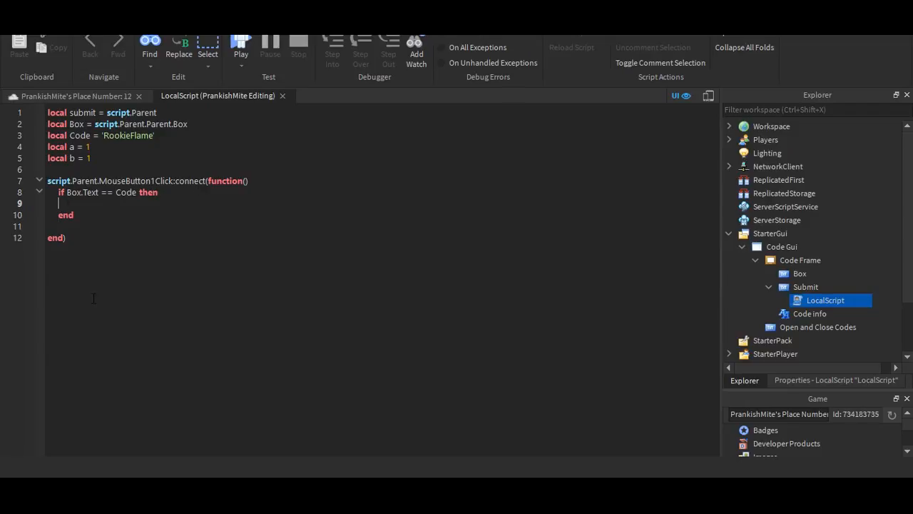
Step: Select the Box text box in Explorer and show its Properties
click(799, 274)
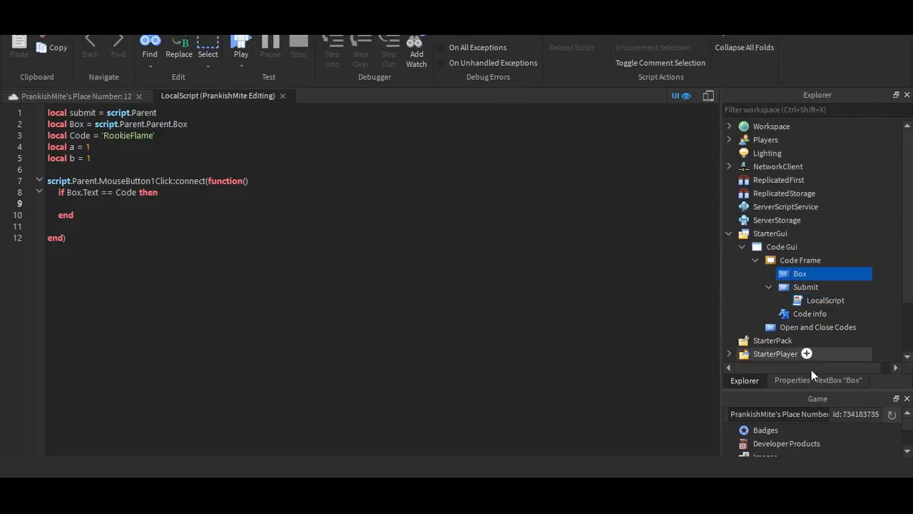
click(791, 380)
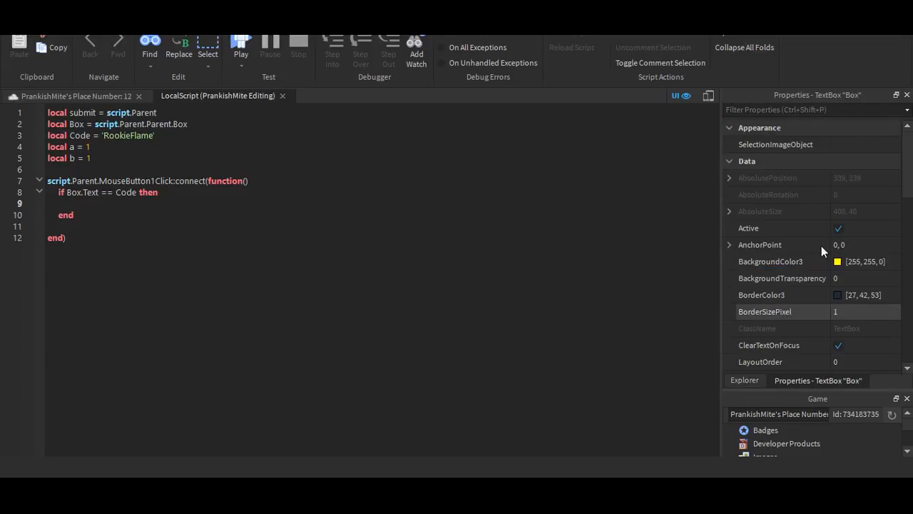
Step: Inspect Box's Text property, return to Explorer and re-enter 'local submit = script.Parent'
scroll(down, 3)
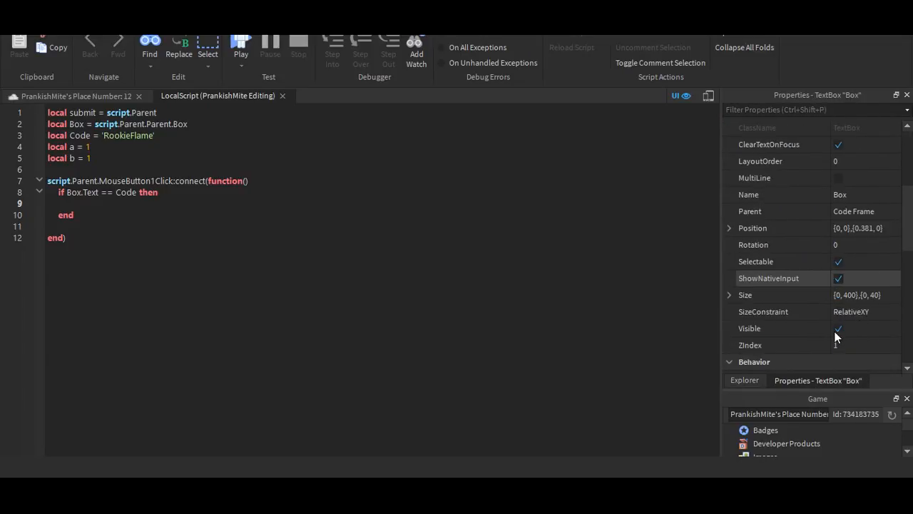
scroll(down, 3)
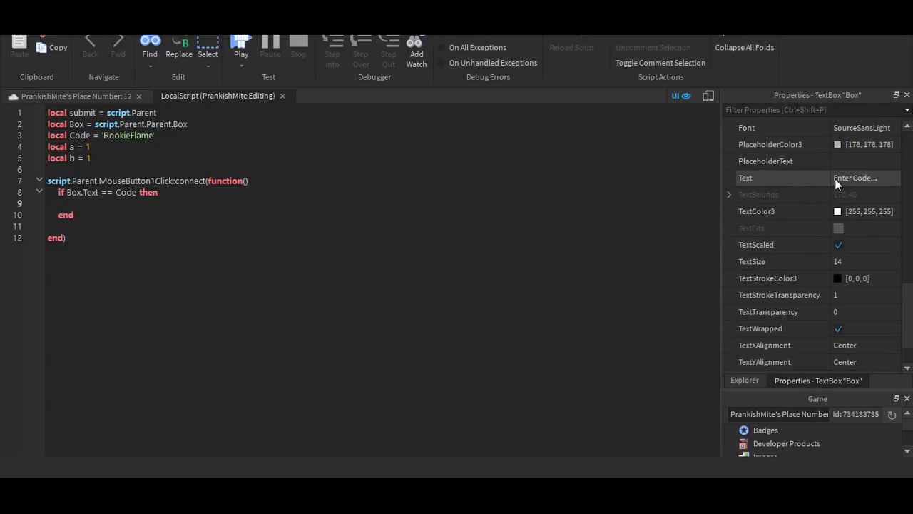
click(857, 177)
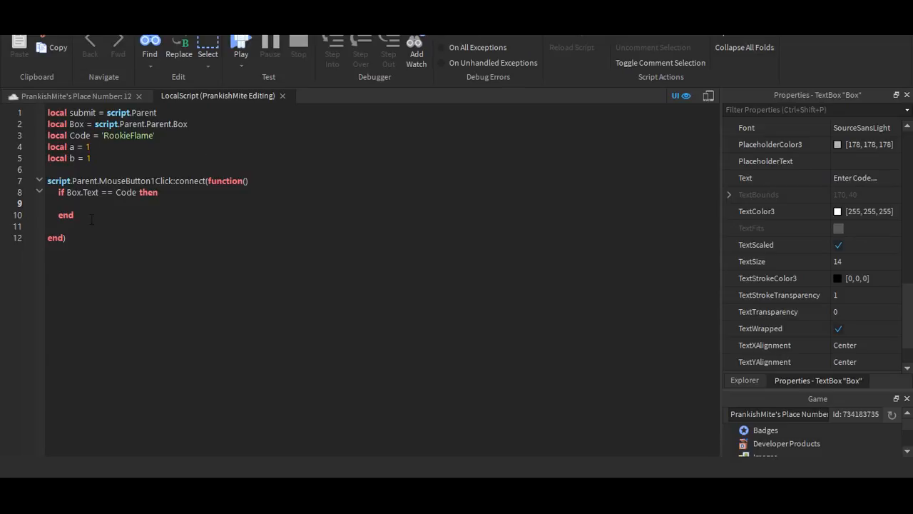
click(68, 203)
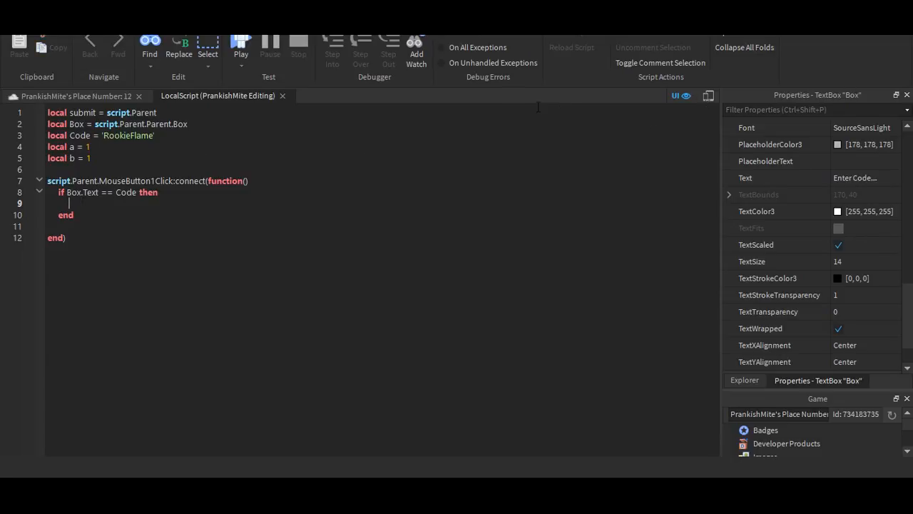
click(745, 380)
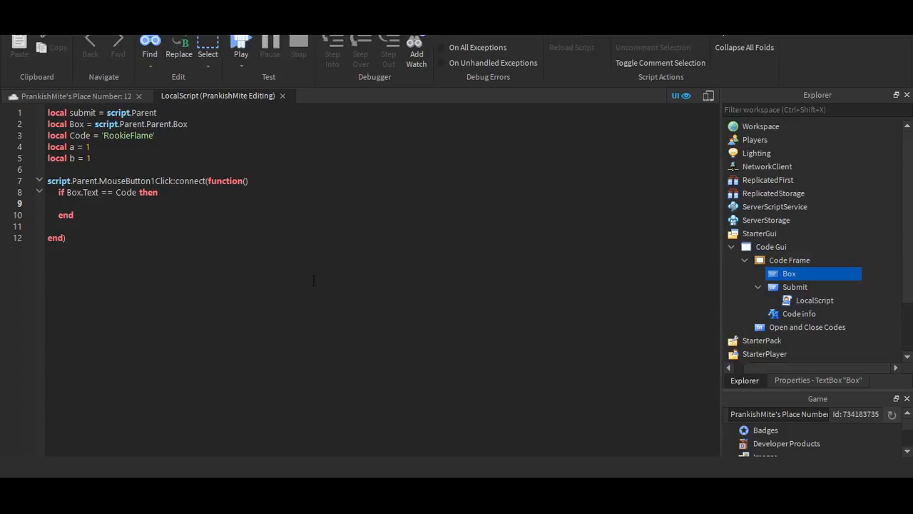
mouse_move(305, 95)
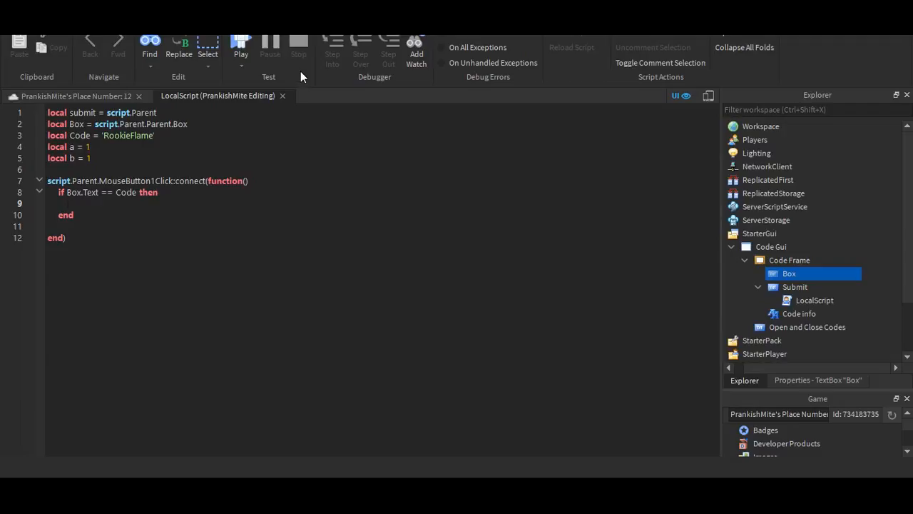
mouse_move(298, 54)
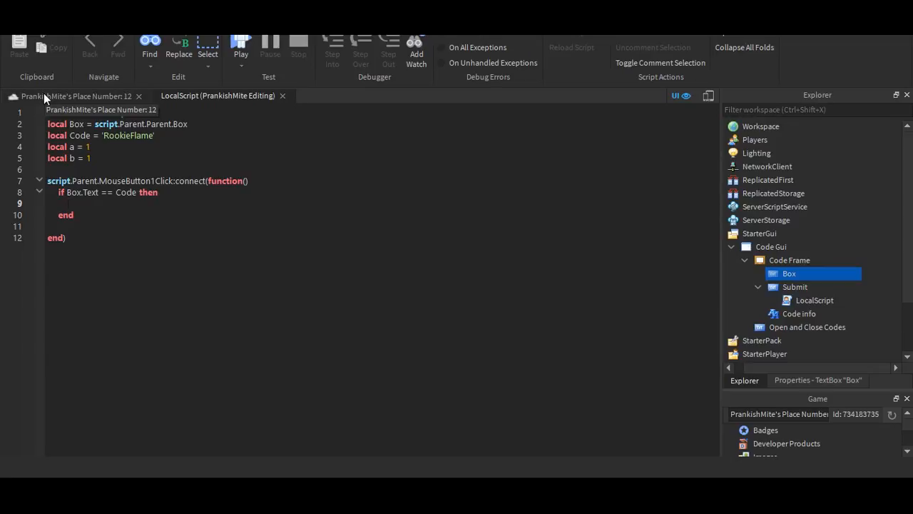
text(local submit = script.Parent)
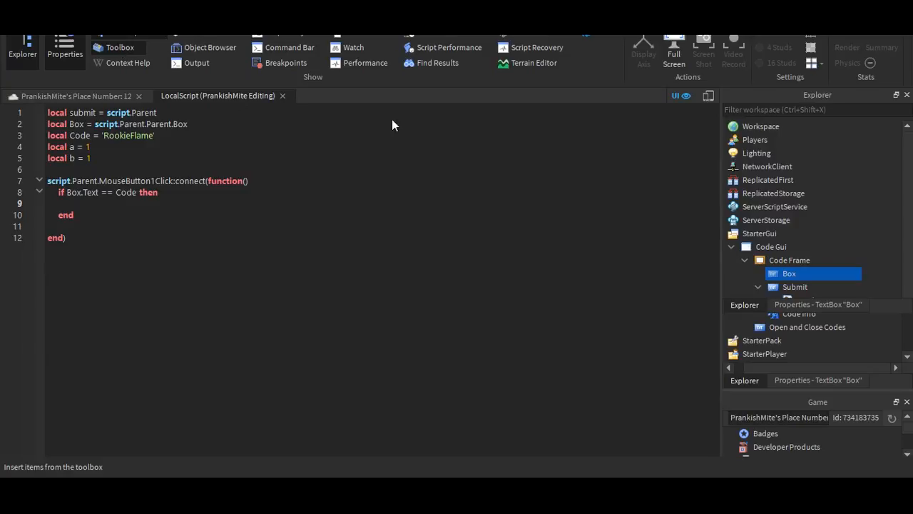
mouse_move(793, 365)
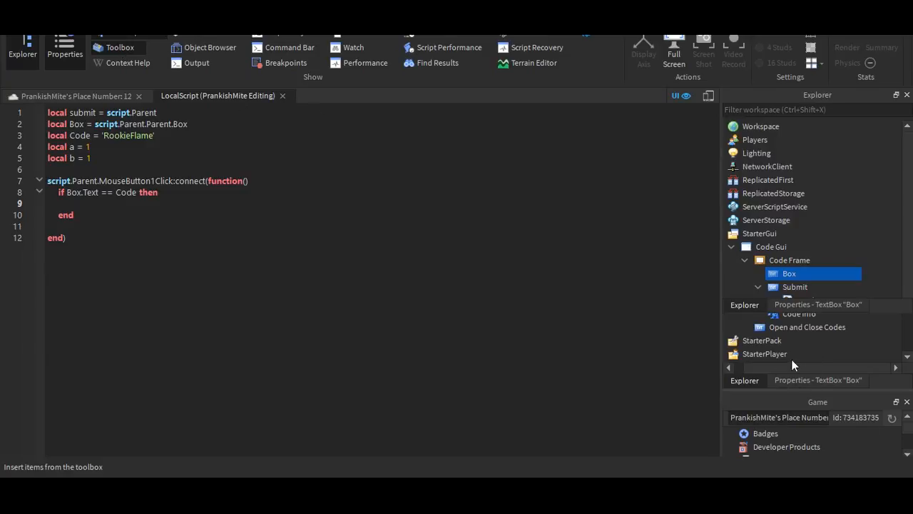
Step: Search the Toolbox models for 'sword' and insert the ClassicSword, answering the starter pack prompt
click(120, 47)
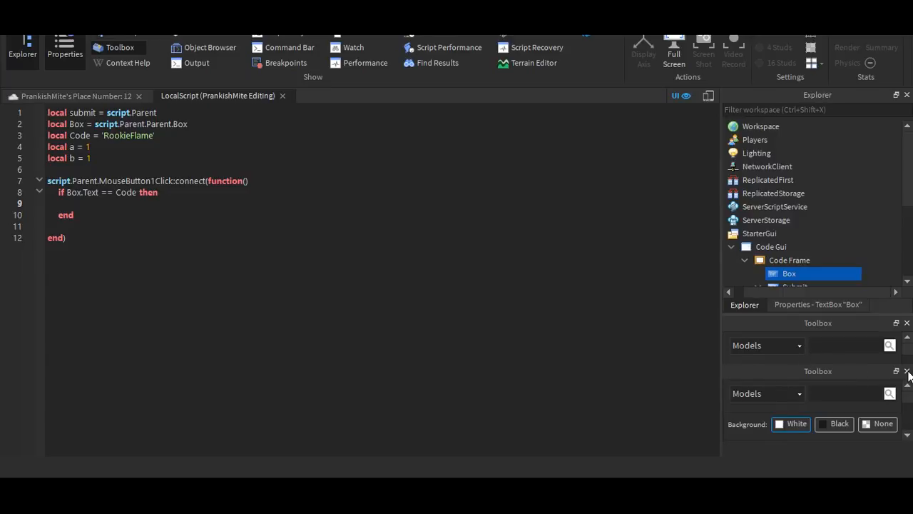
click(907, 371)
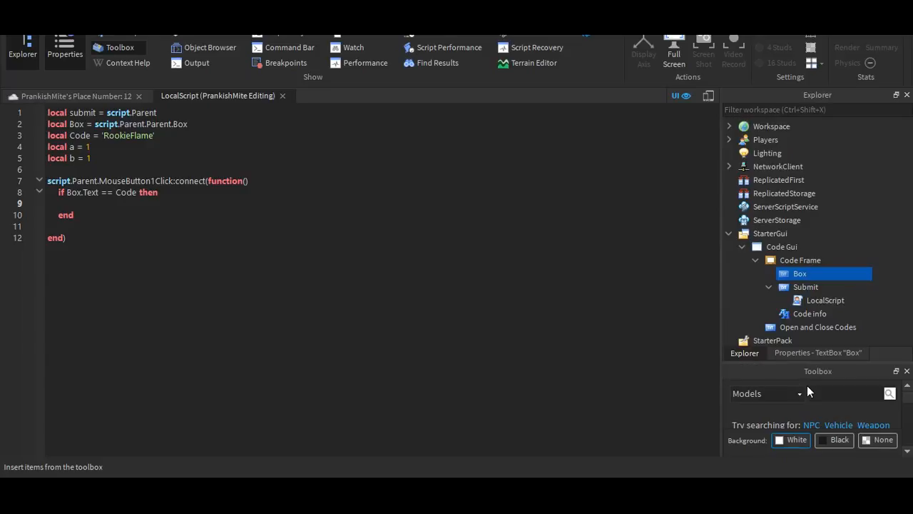
mouse_move(907, 399)
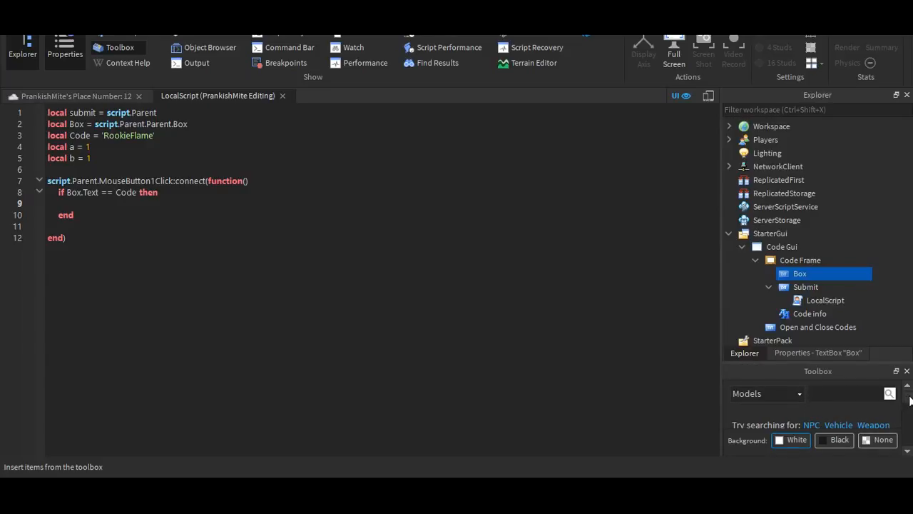
mouse_move(854, 403)
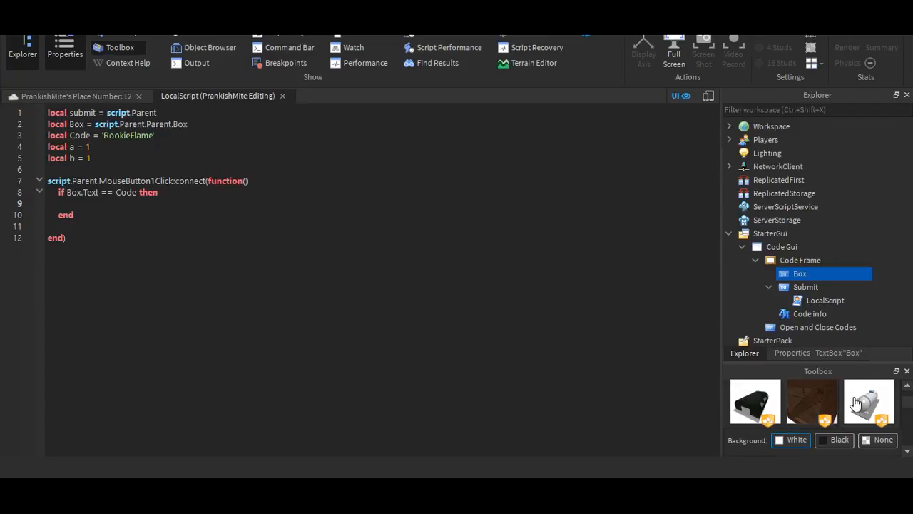
mouse_move(856, 401)
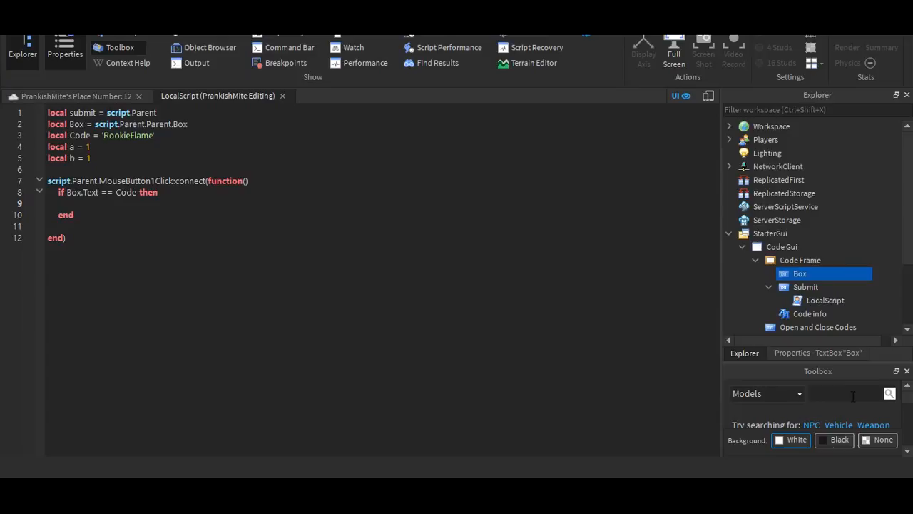
text(s)
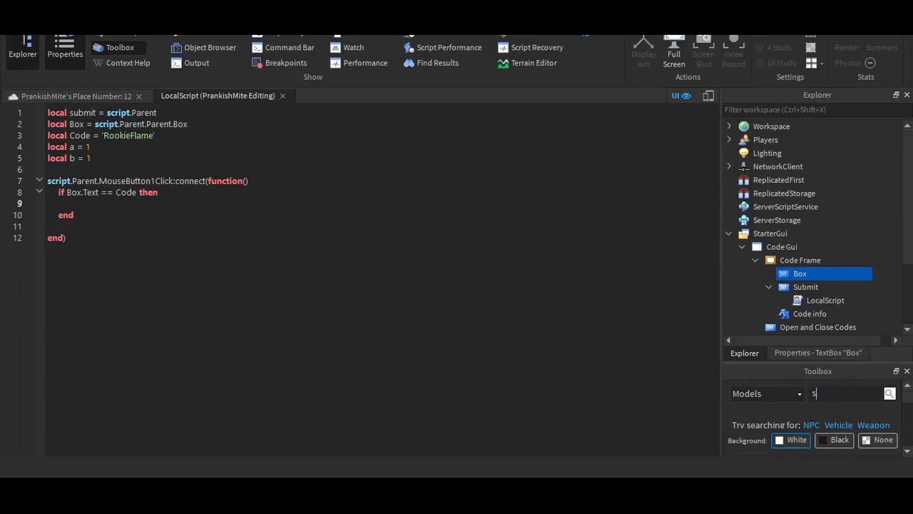
text(w)
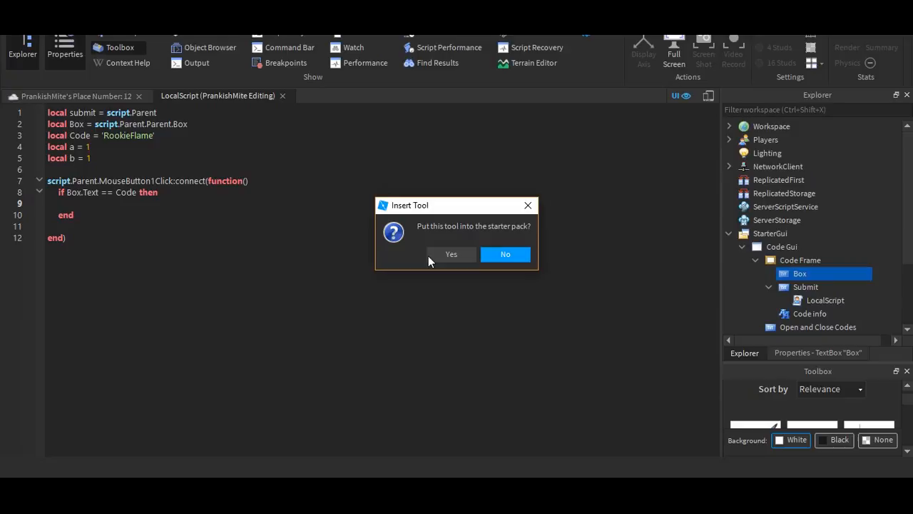
click(451, 254)
text(local)
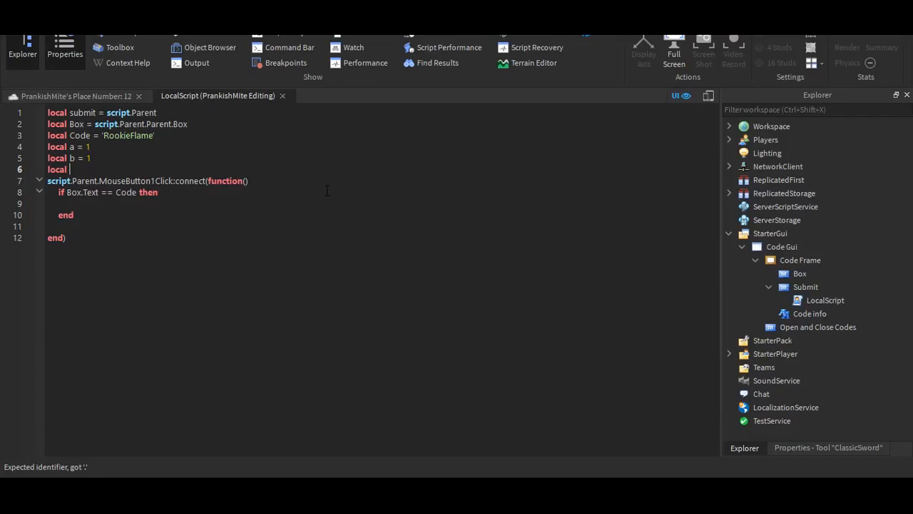
Step: Declare 'local Sword = game.ReplicatedStorage.ClassicSword' in the script
text(Sword = game.ReplicatedStorage.ClassicSword)
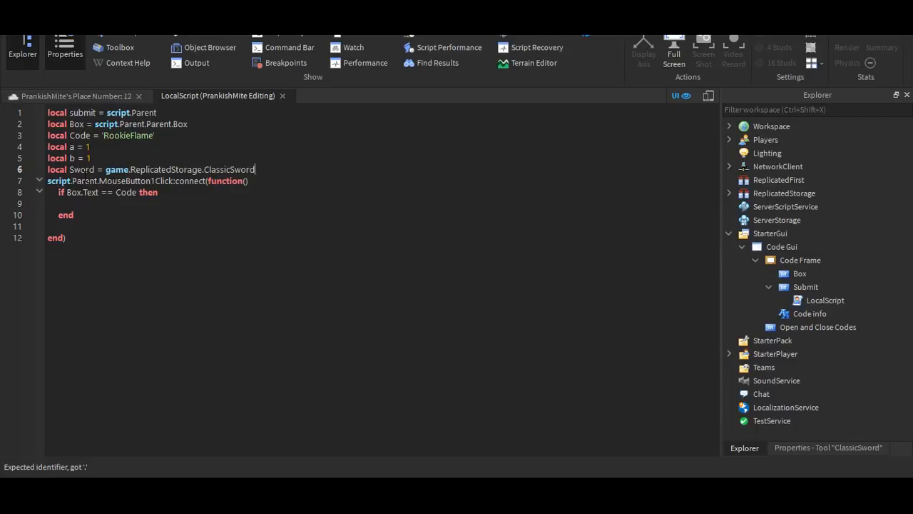
mouse_move(798, 86)
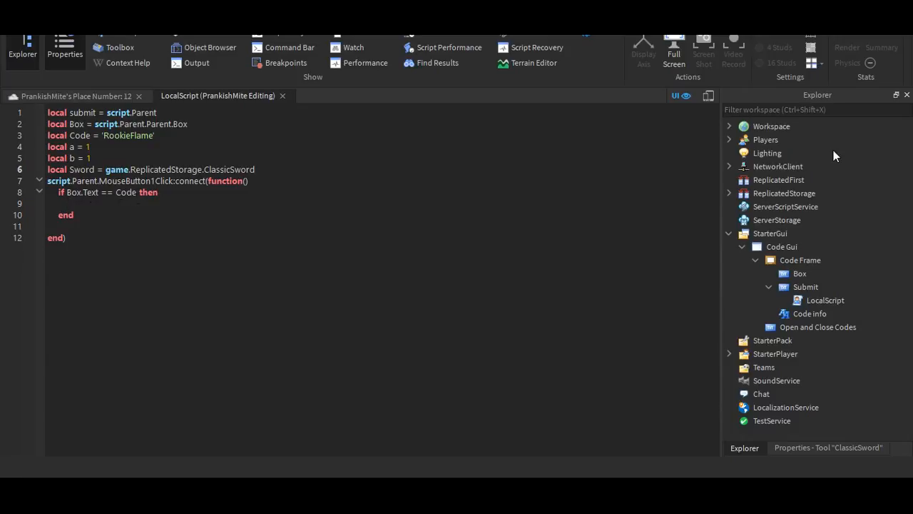
Step: Declare Player as game.Players.LocalPlayer below the Sword variable
text(local Player = game.Players.LocalPlayer)
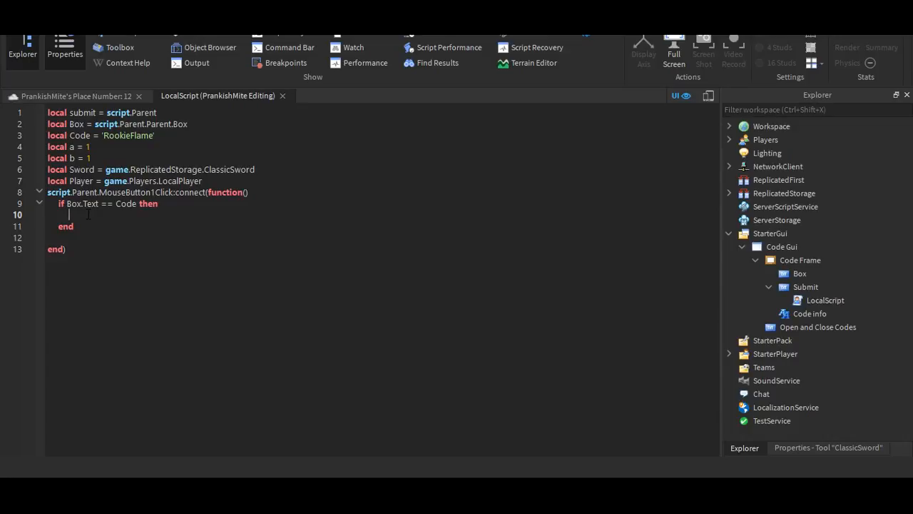
text(s)
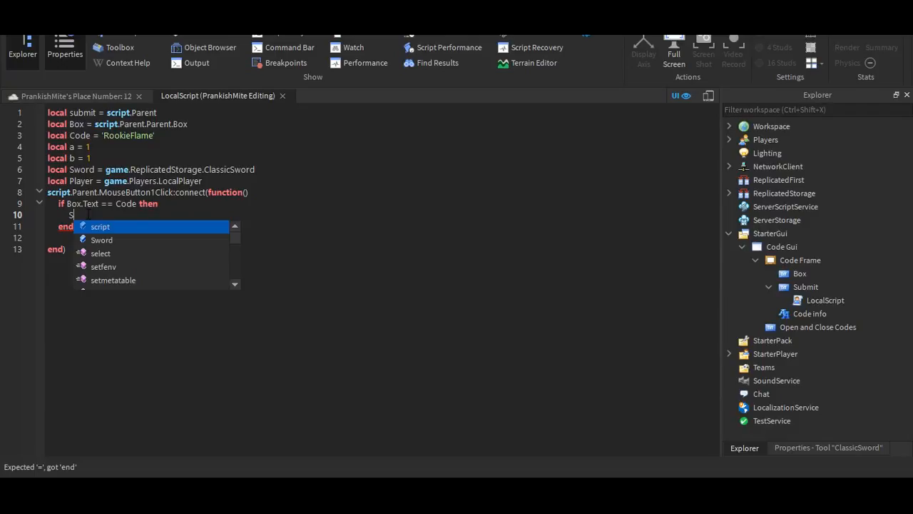
Step: Clone Sword into Player.Backpack and Player.StarterGear inside the if block
text(Sword:Clone)
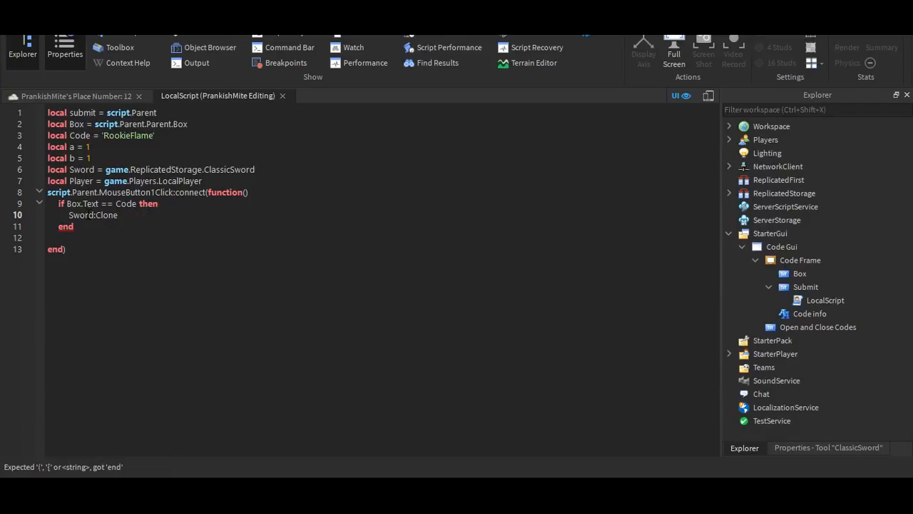
text(().Parent)
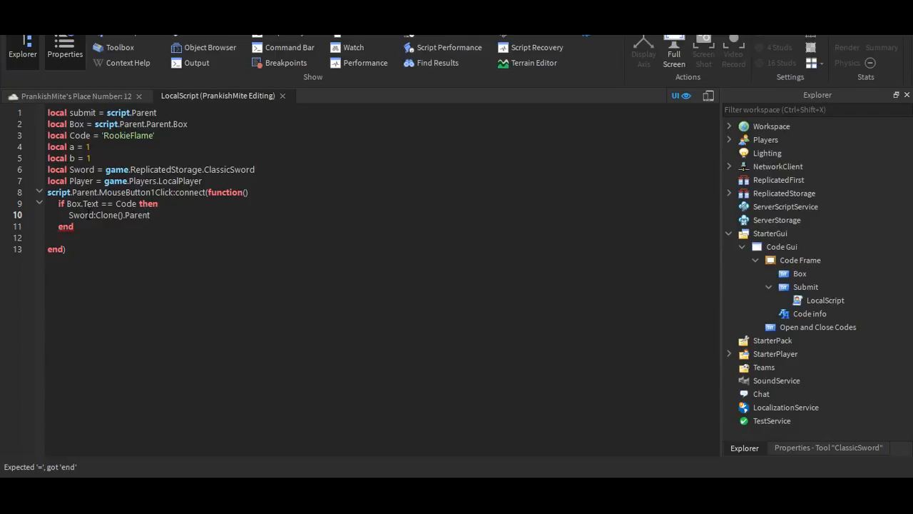
text(=)
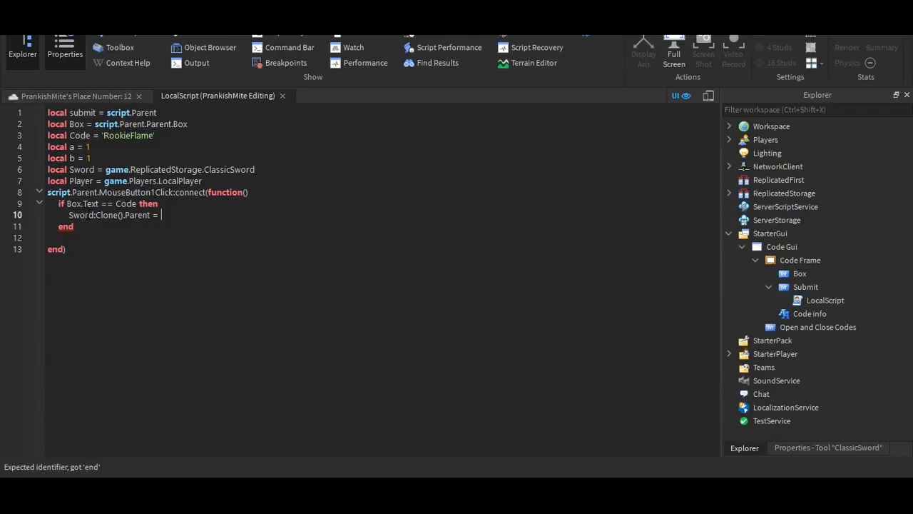
text(Player.Backa)
text(Sword:Clone()
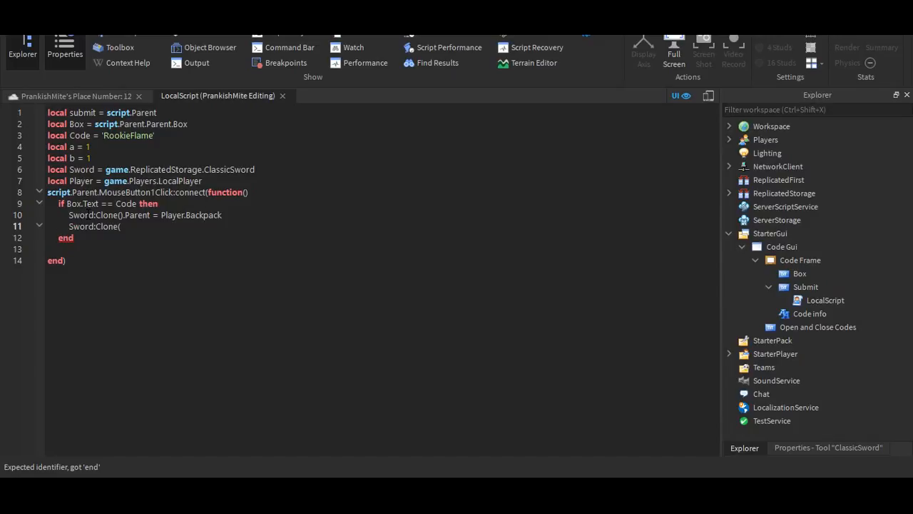
text().)
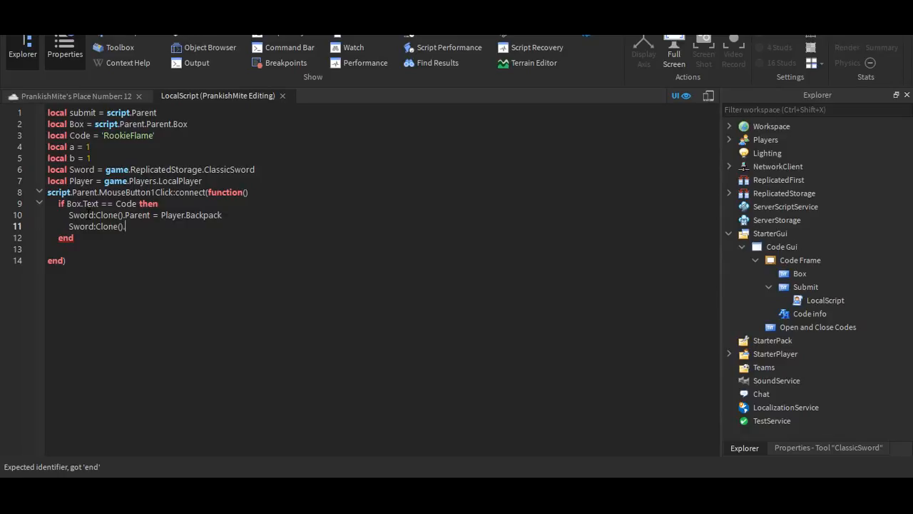
text(.Parent = Player.)
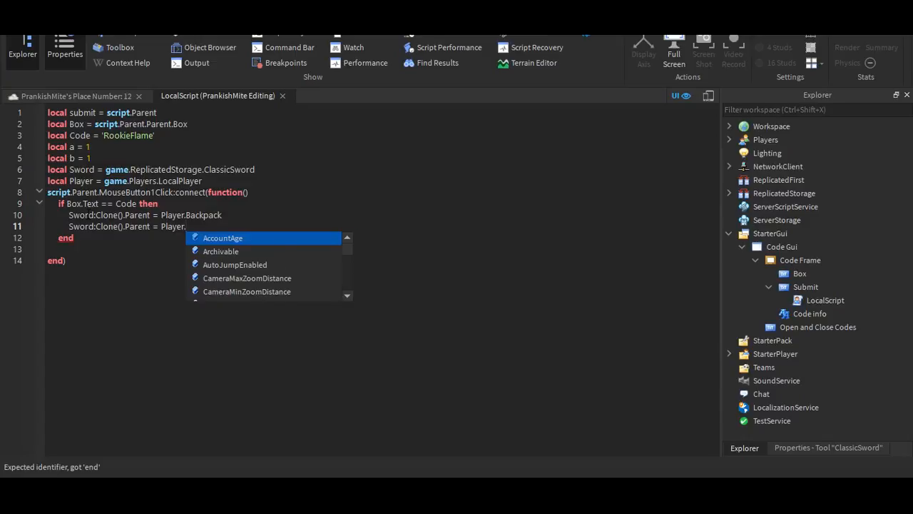
text(StarterGear)
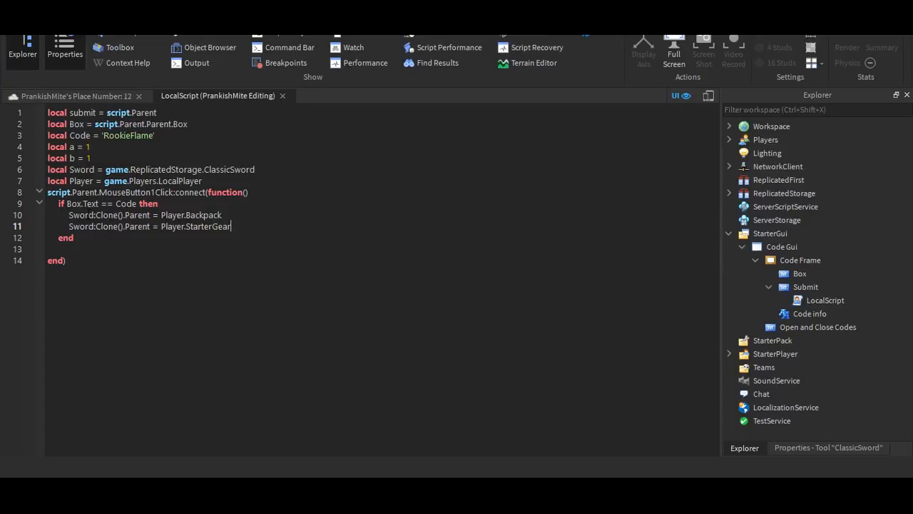
Step: Add an else branch containing 'if b == a then'
text(else)
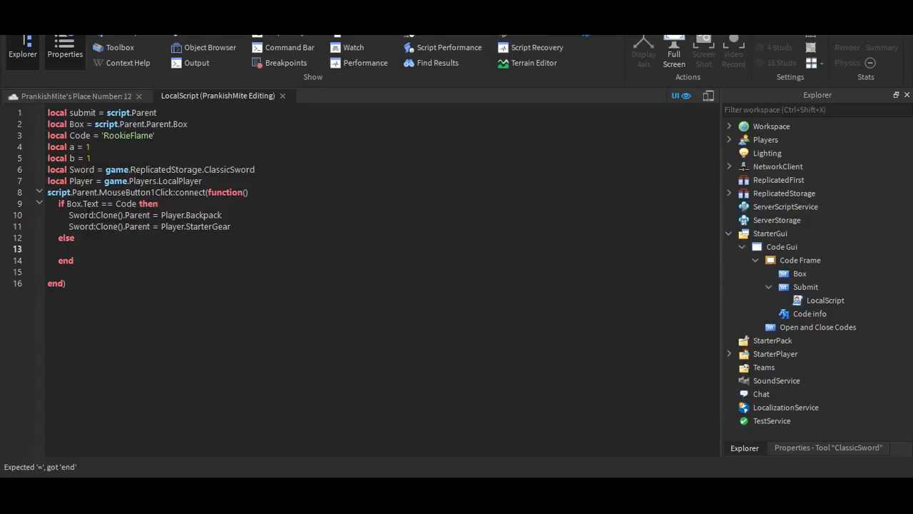
text(if b)
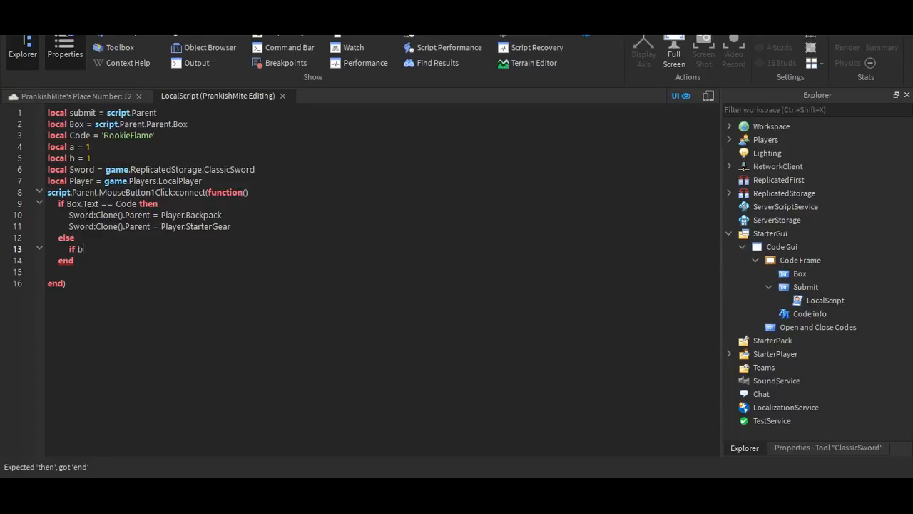
key(Backspace)
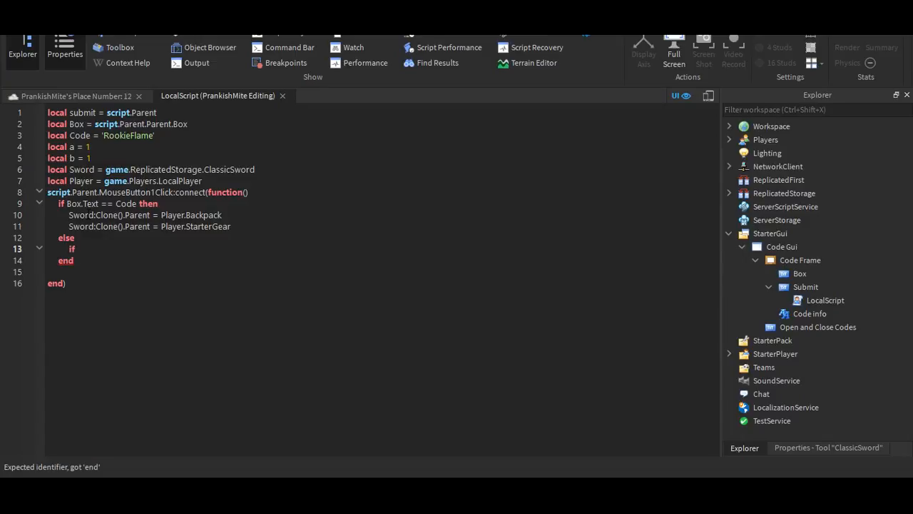
text(b)
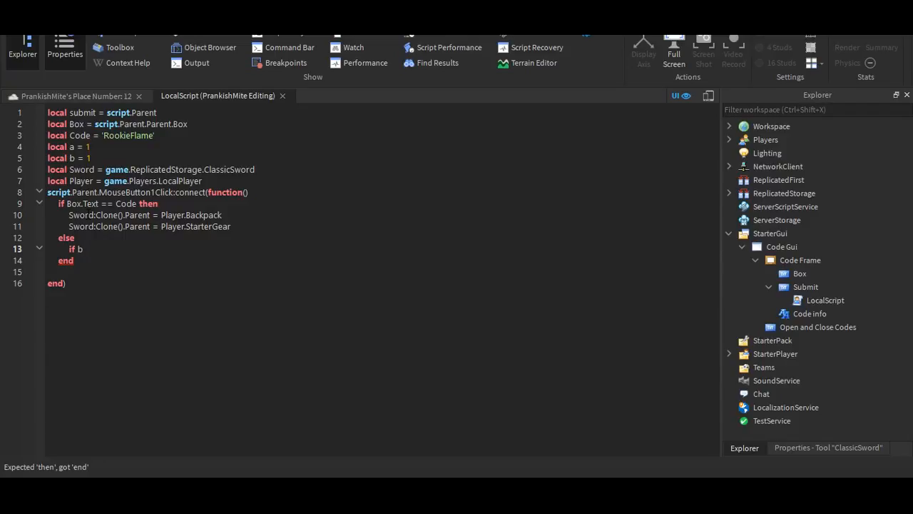
text(=a)
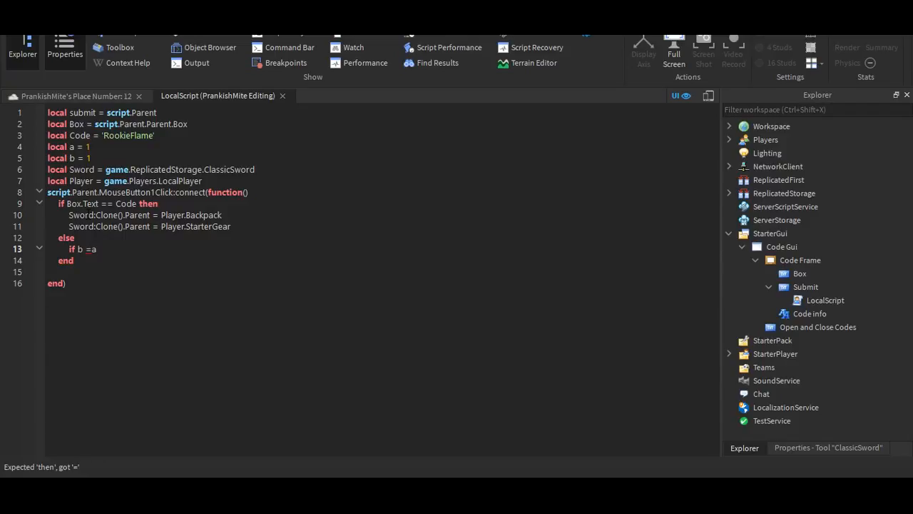
text(=)
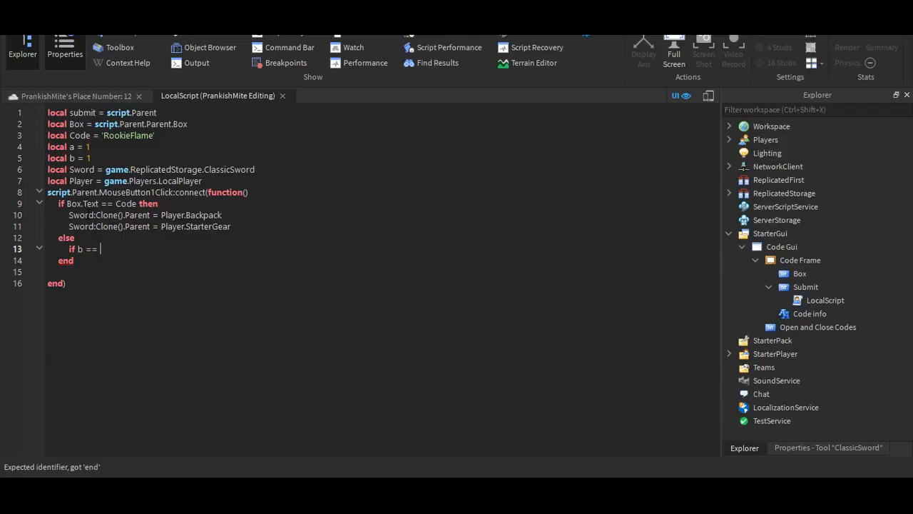
text(a then)
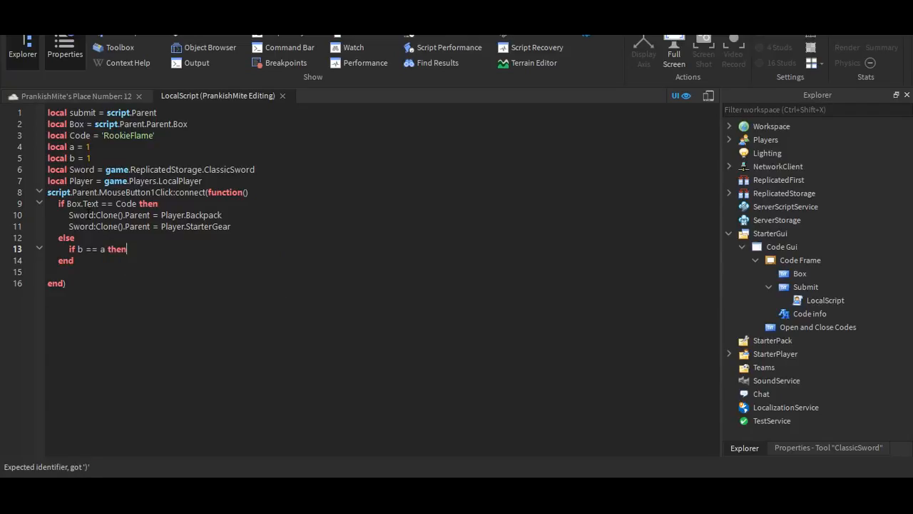
Step: Set submit.text to 'Invalid' inside the wrong-code branch
text(x)
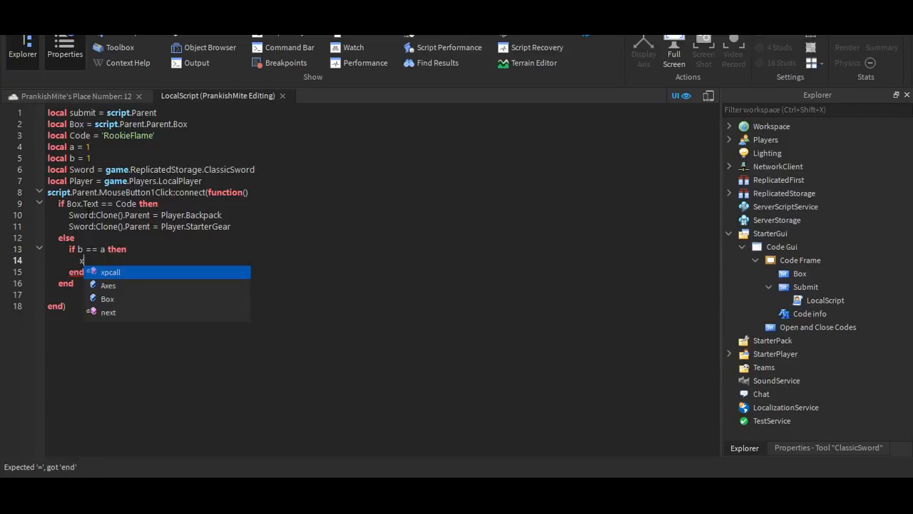
text(submit)
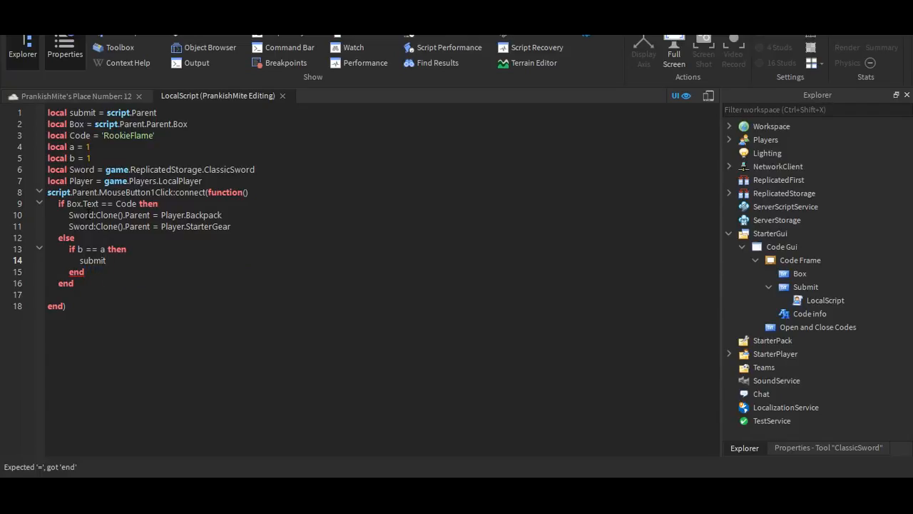
text(.tex)
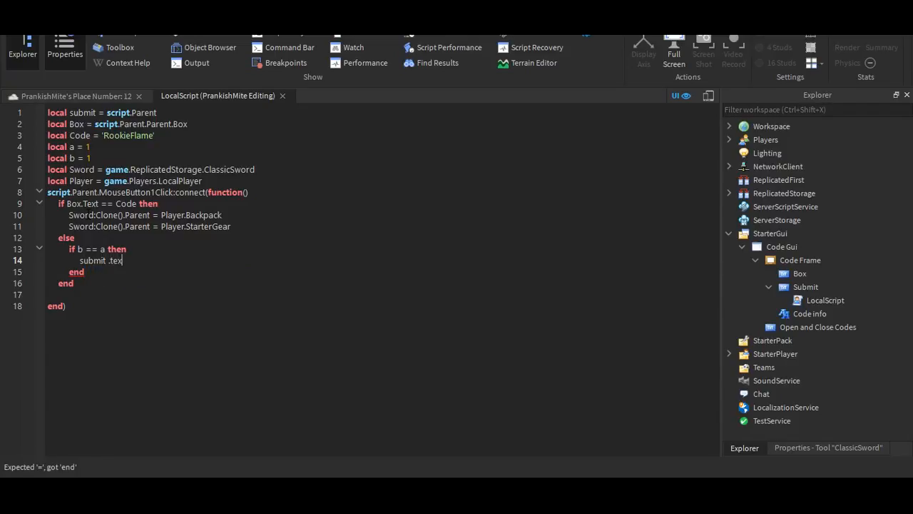
key(BackSpace)
text(t = )
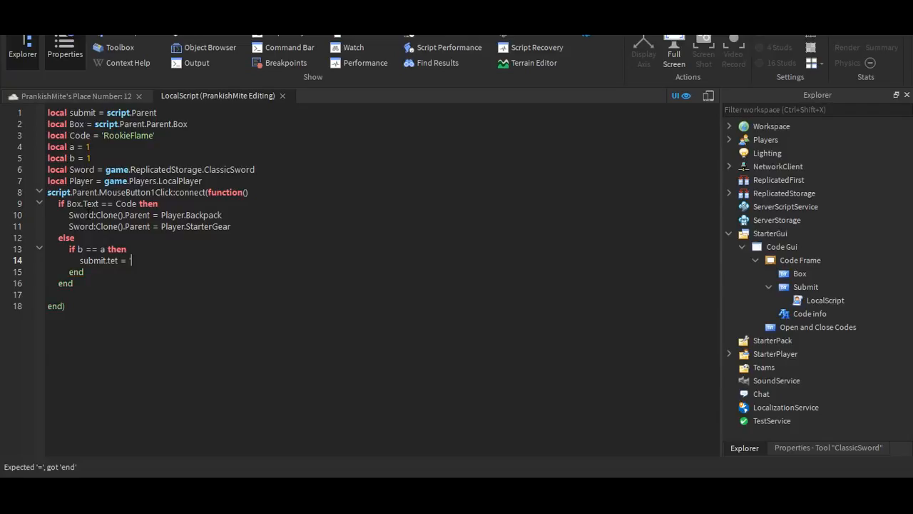
text('In)
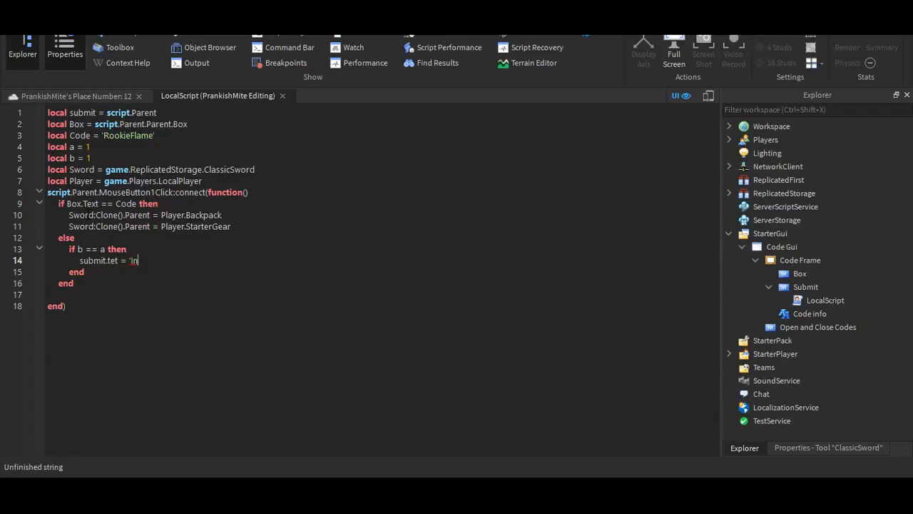
text(valid)
text(s)
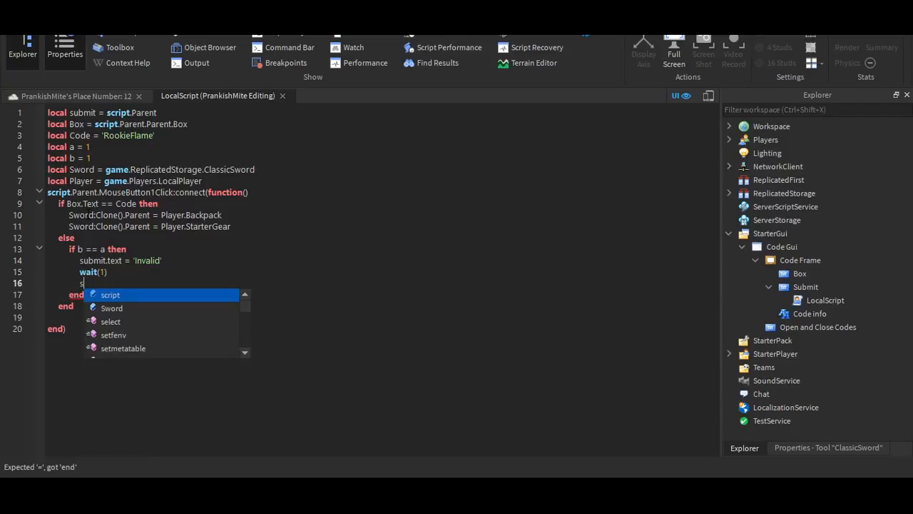
Step: Reset submit.Text to 'Enter Code...' after the wait
text(ubmit)
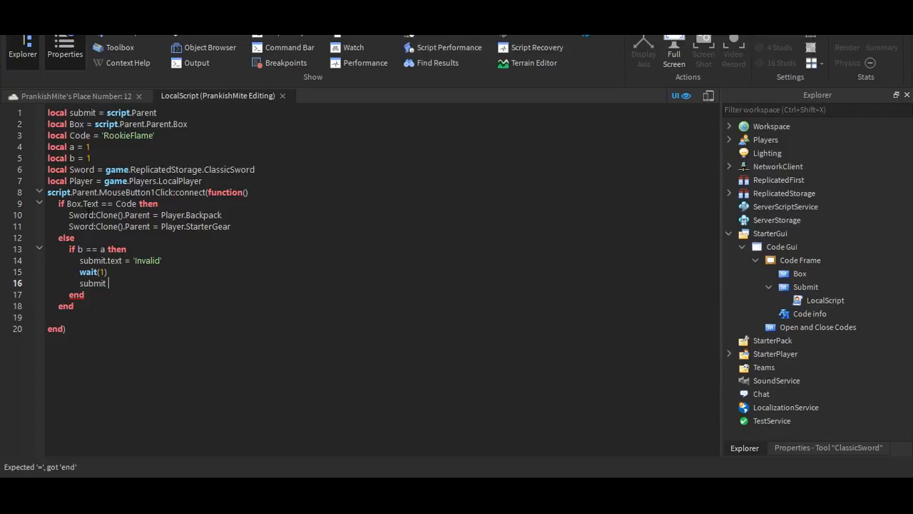
text(.)
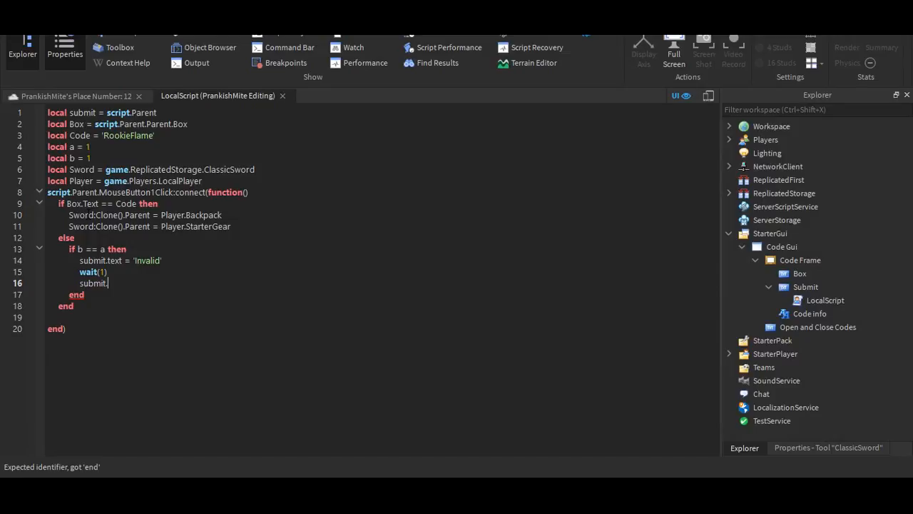
text(Text = 'Enter Code...')
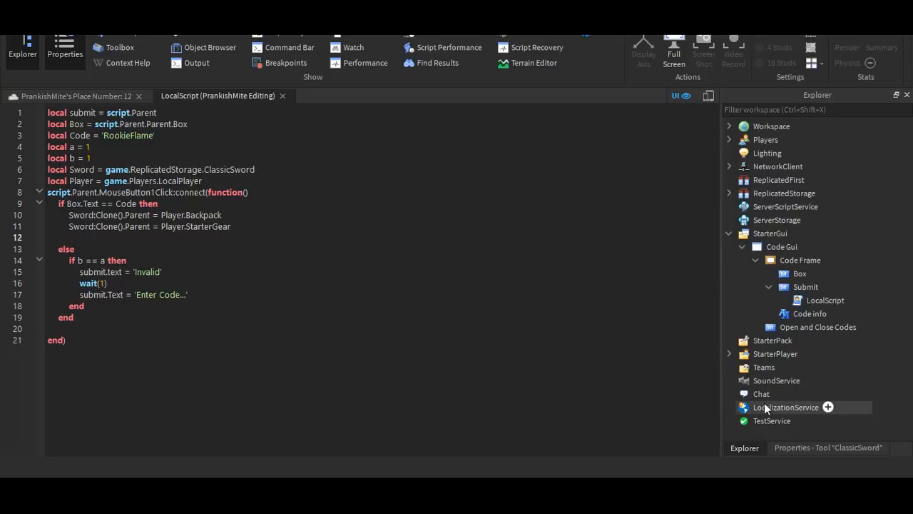
text(sc)
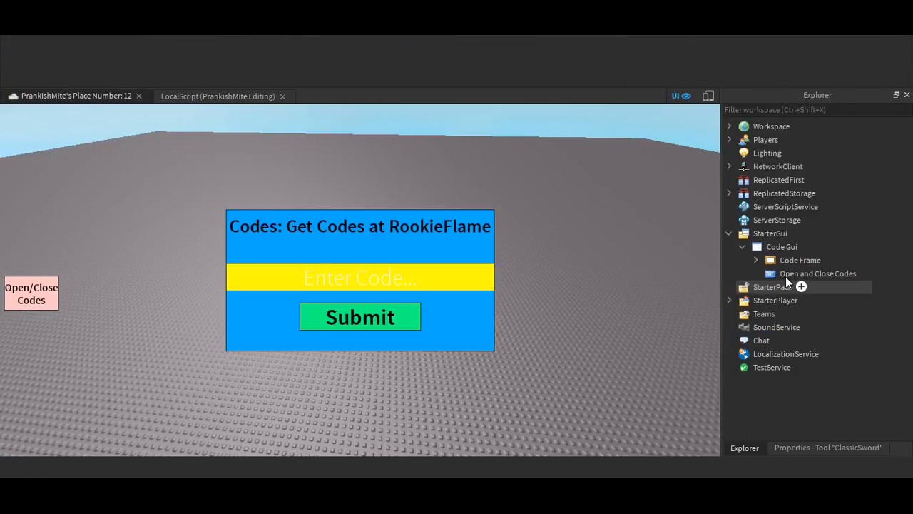
Step: Insert a LocalScript into the Open and Close Codes button via the Explorer
right_click(818, 274)
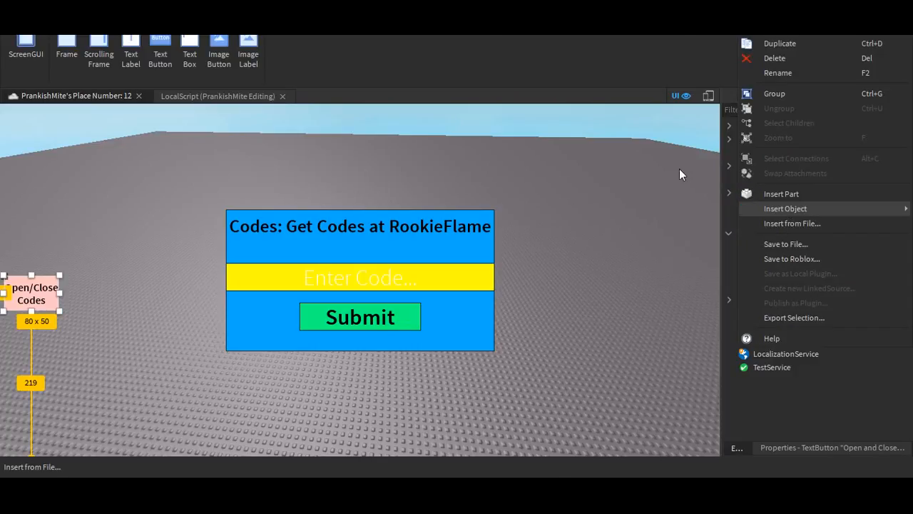
click(785, 208)
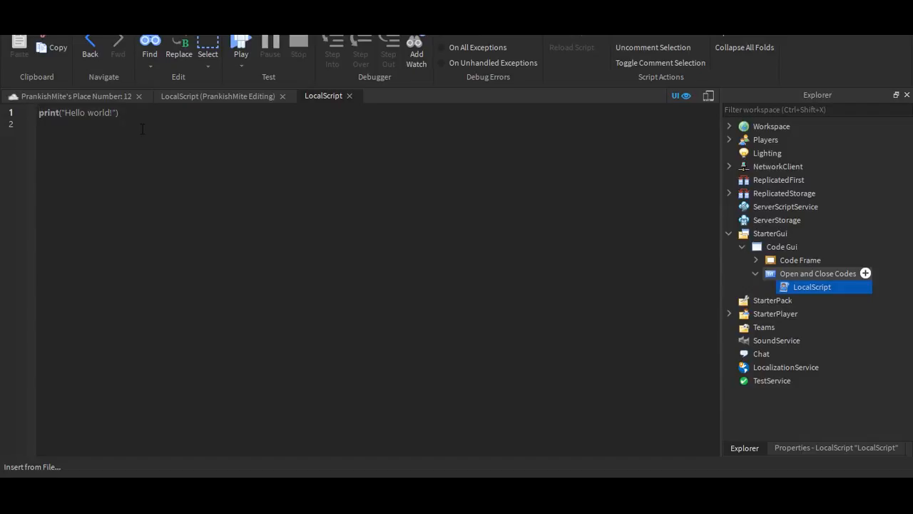
mouse_move(147, 129)
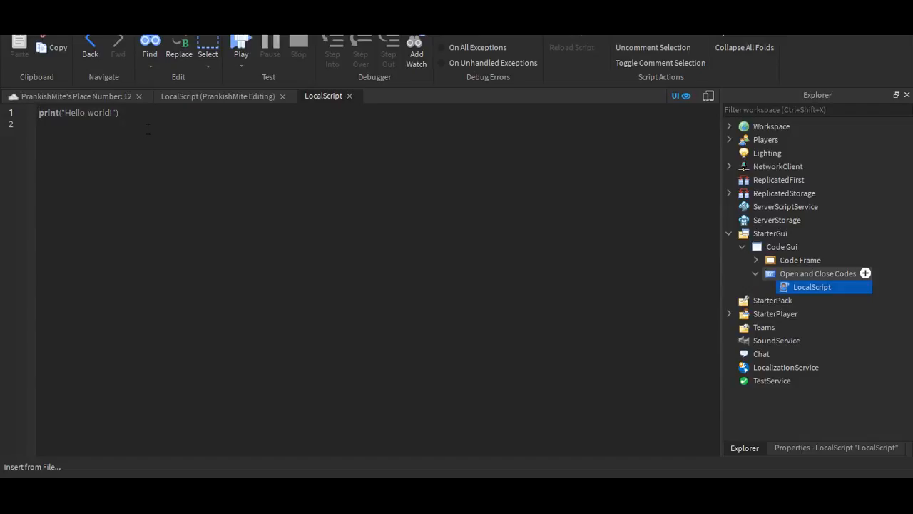
Step: Write script.Parent.MouseButton1Click:connect(function() with its closing end)
text(script.Parent.Mo)
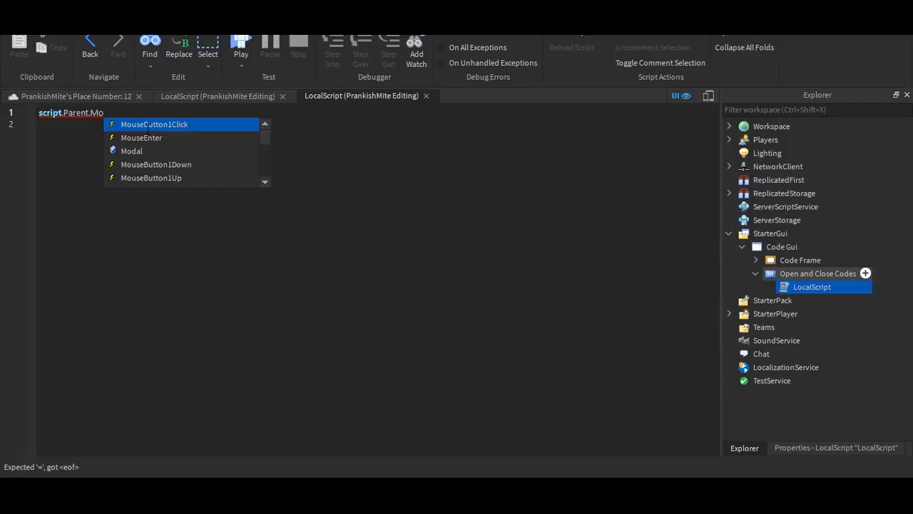
click(154, 123)
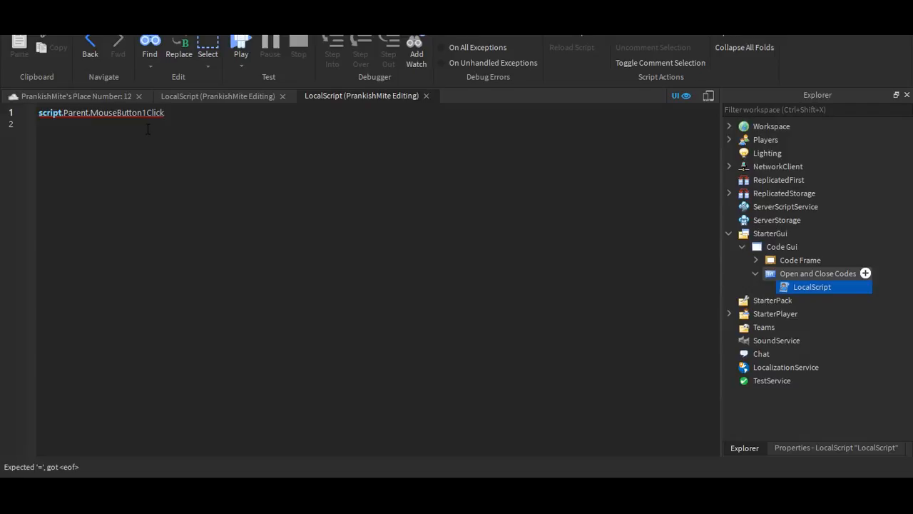
text(:co)
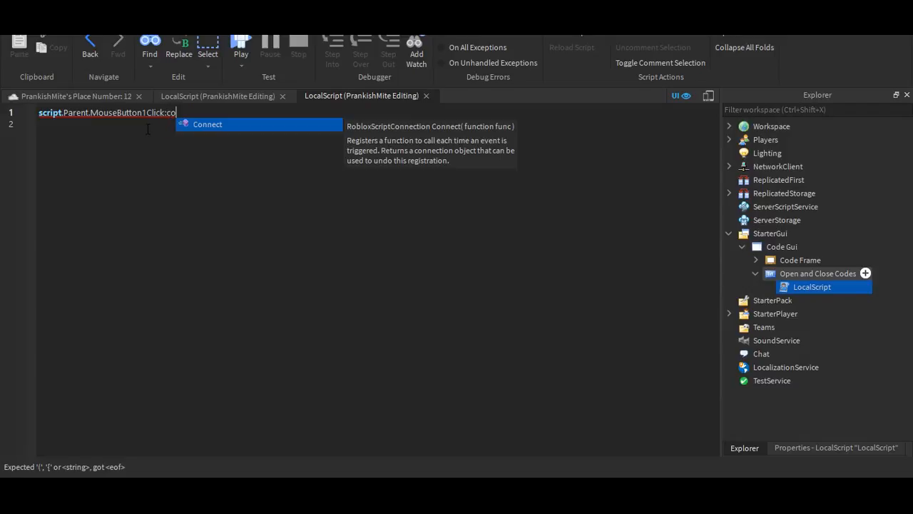
text(nect()
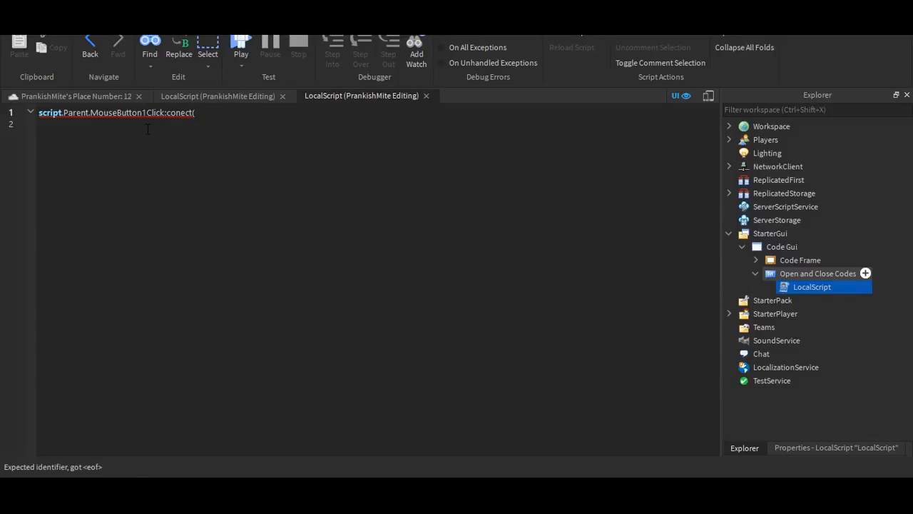
text(function()
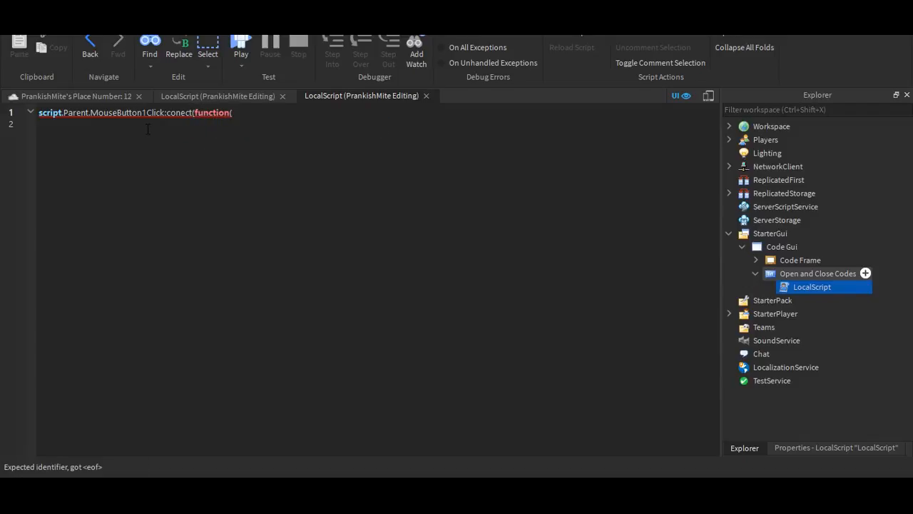
text())
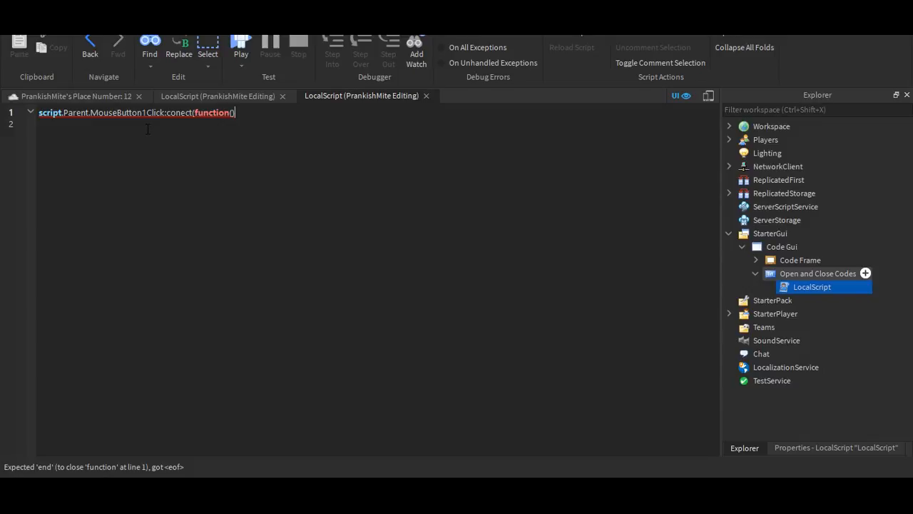
text(n)
key(enter)
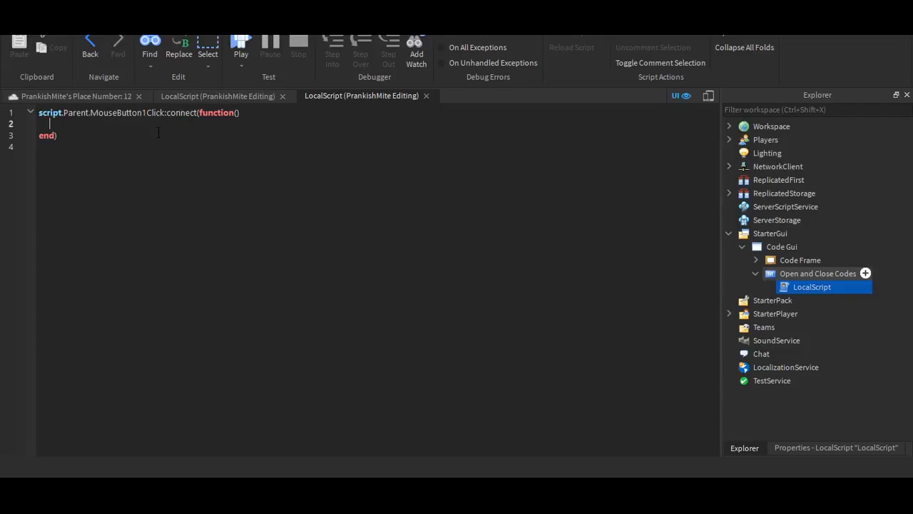
Step: Set Code Frame's Visible to not its current Visible, closing with END)
text(script.Parent.Parent["Code Frame"].Visible = not)
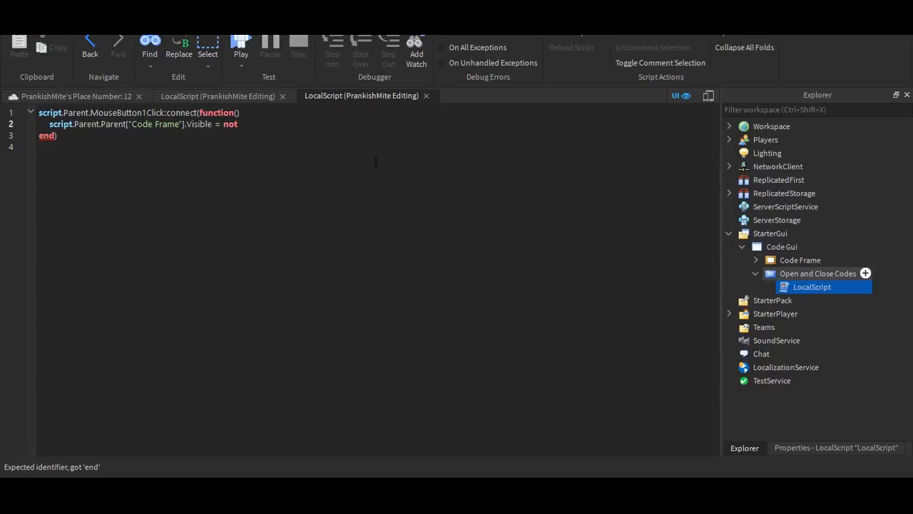
text(script.Parent.Parent["Code Frame"].Visible = not)
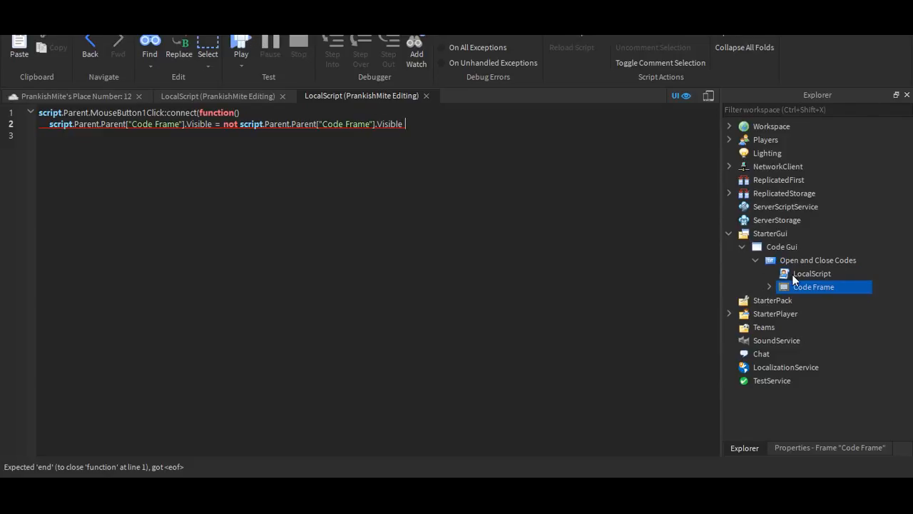
text(END))
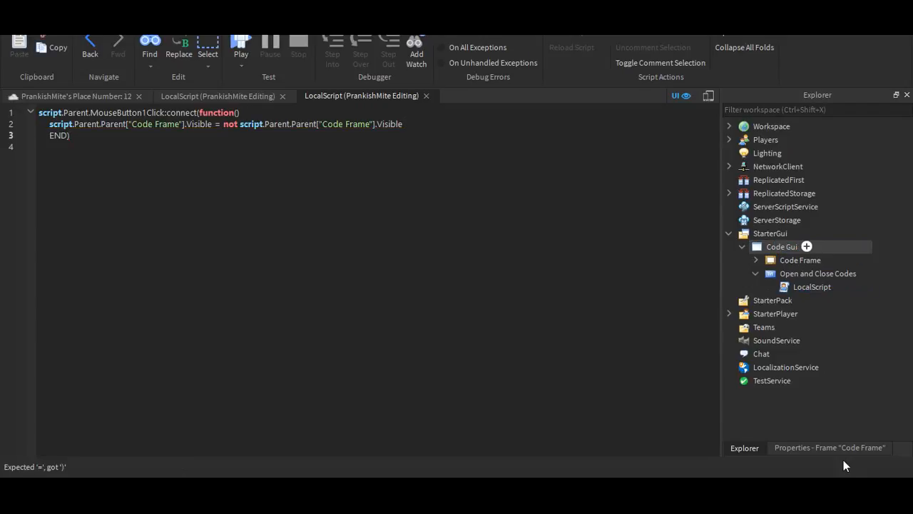
Step: Show Code Frame's properties and start a test play from the toolbar
click(829, 448)
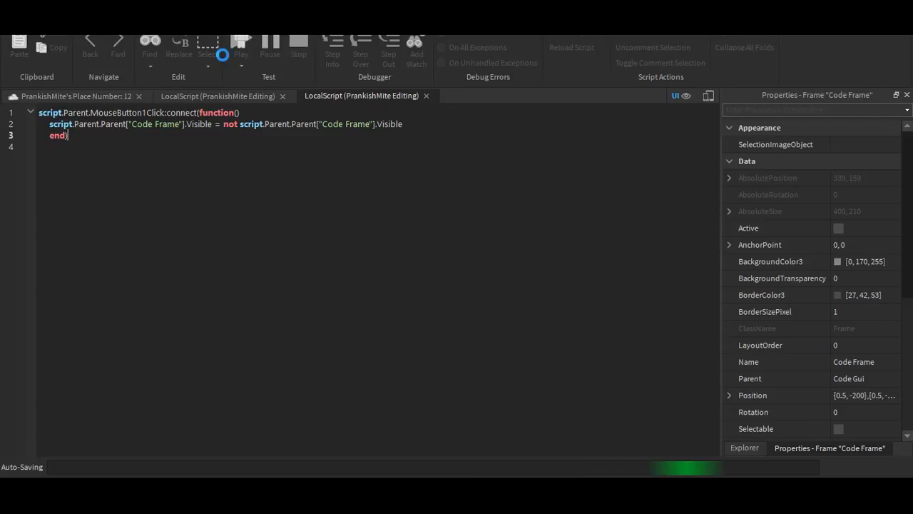
click(241, 40)
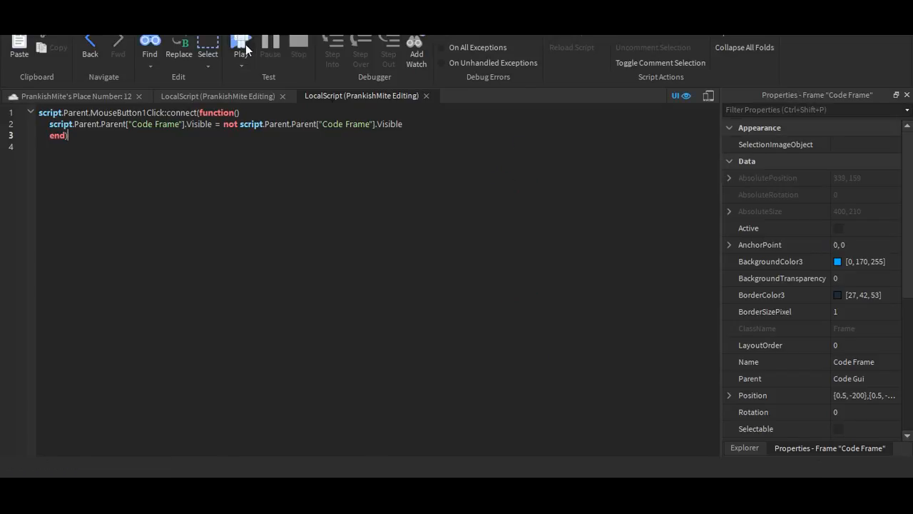
click(241, 54)
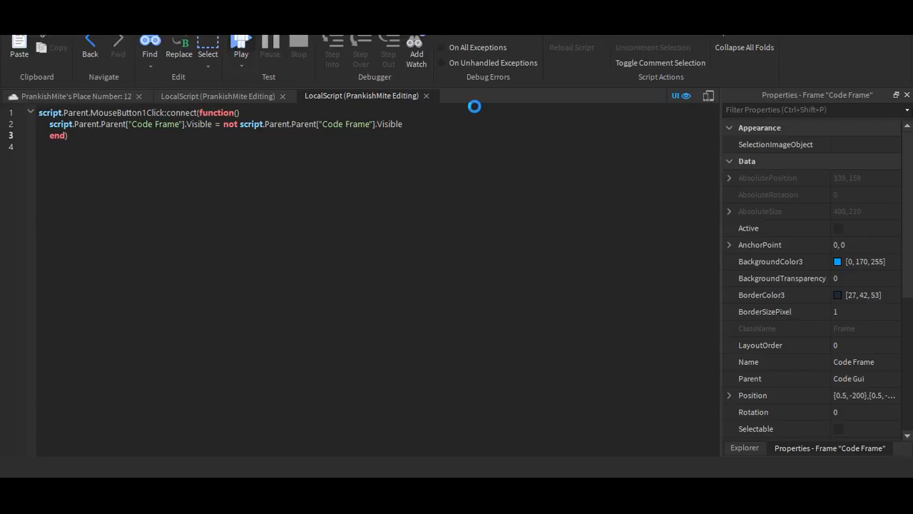
mouse_move(491, 172)
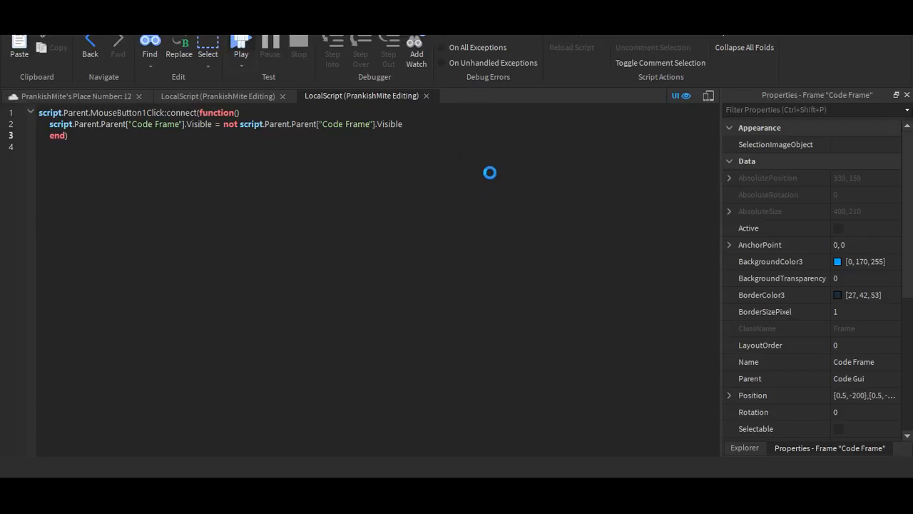
Step: In play mode, open the codes frame and submit the RookieFlame code
click(241, 43)
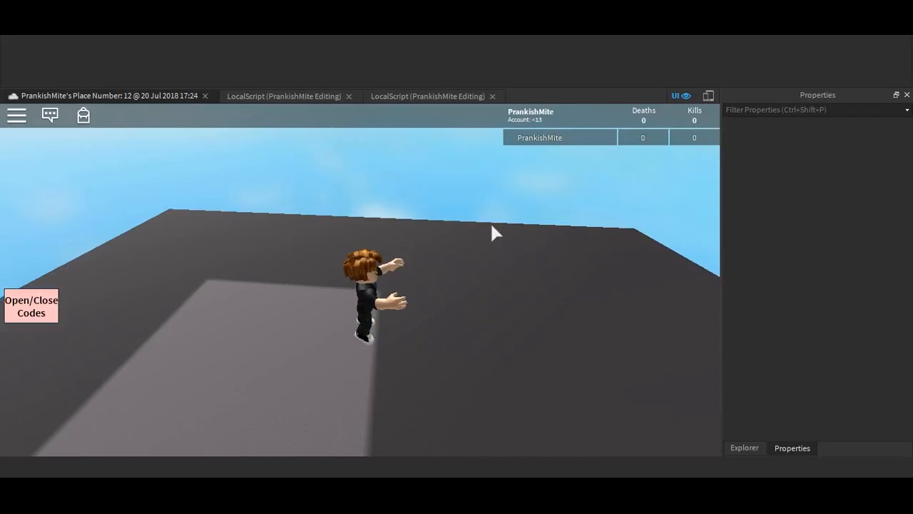
click(49, 114)
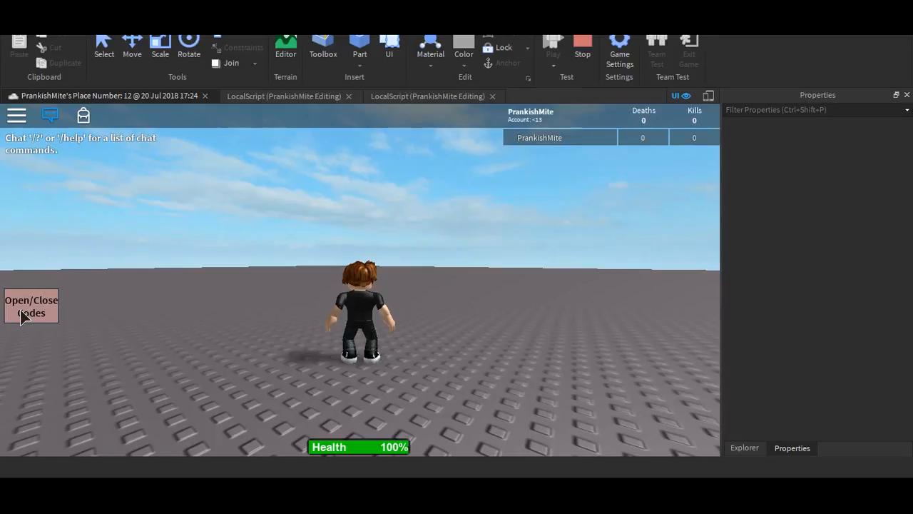
click(31, 306)
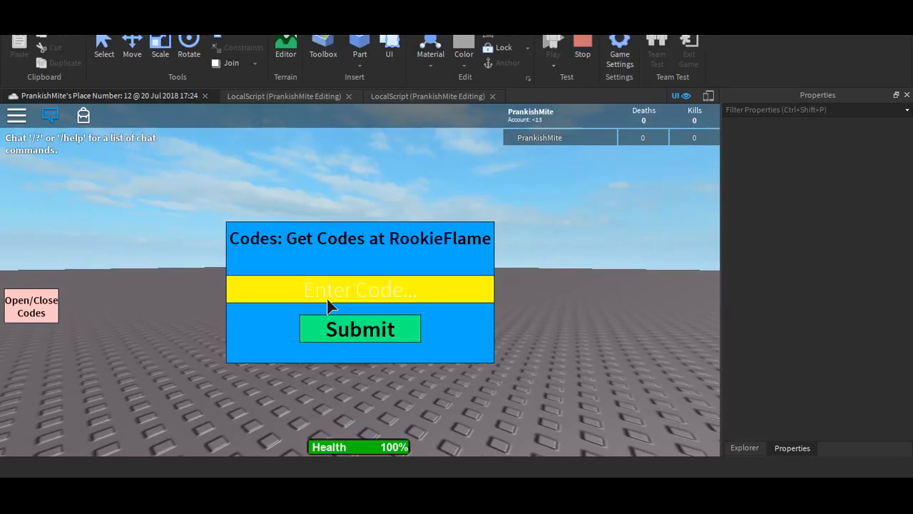
click(360, 288)
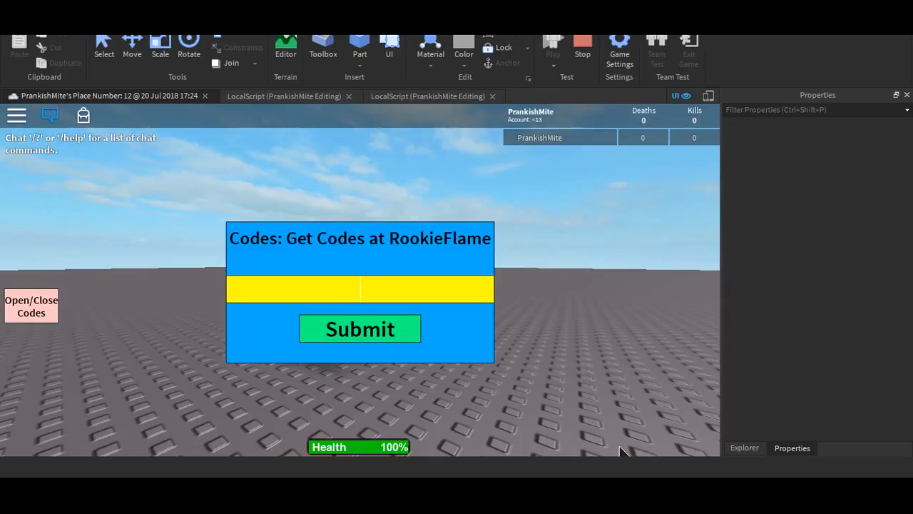
text(RookieFlame)
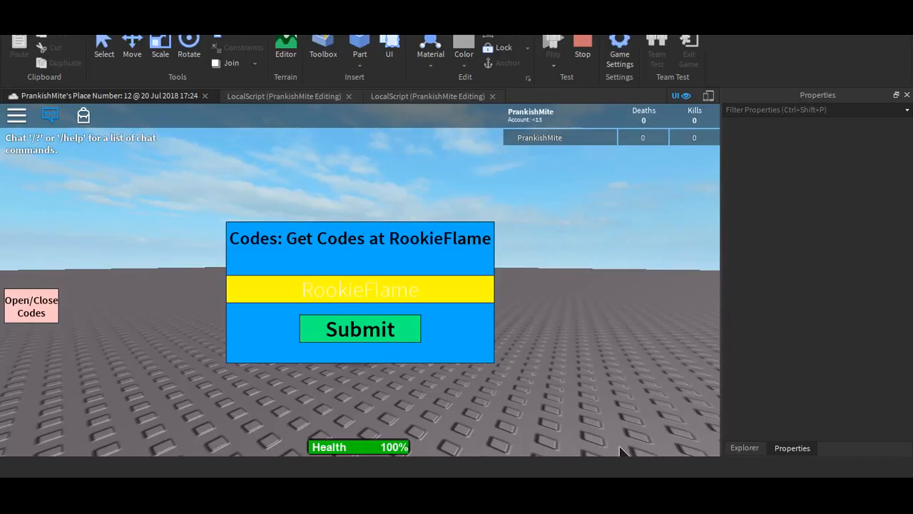
click(359, 288)
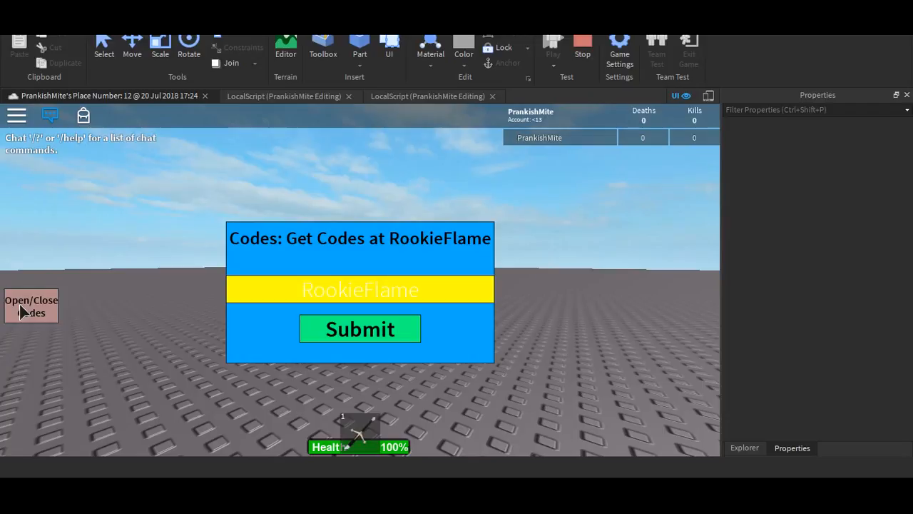
Step: Toggle the codes frame closed and open, then submit the code again
click(31, 305)
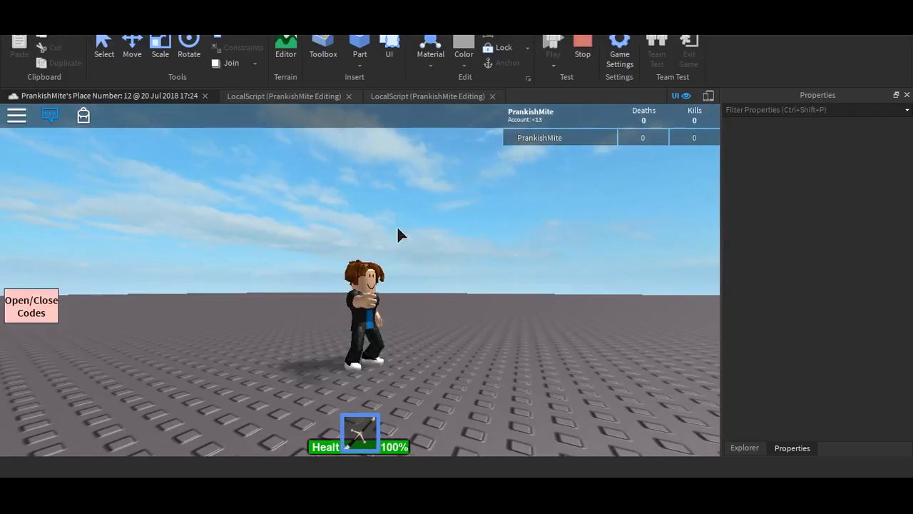
click(31, 305)
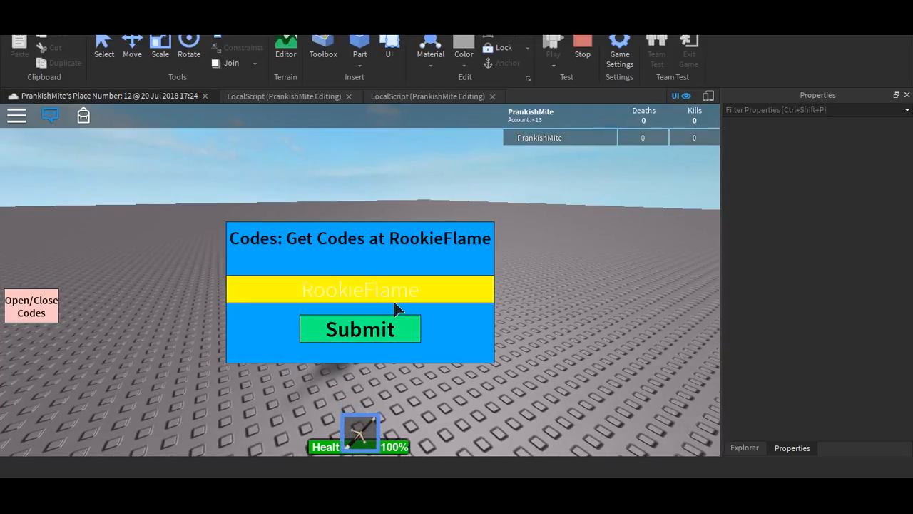
click(360, 288)
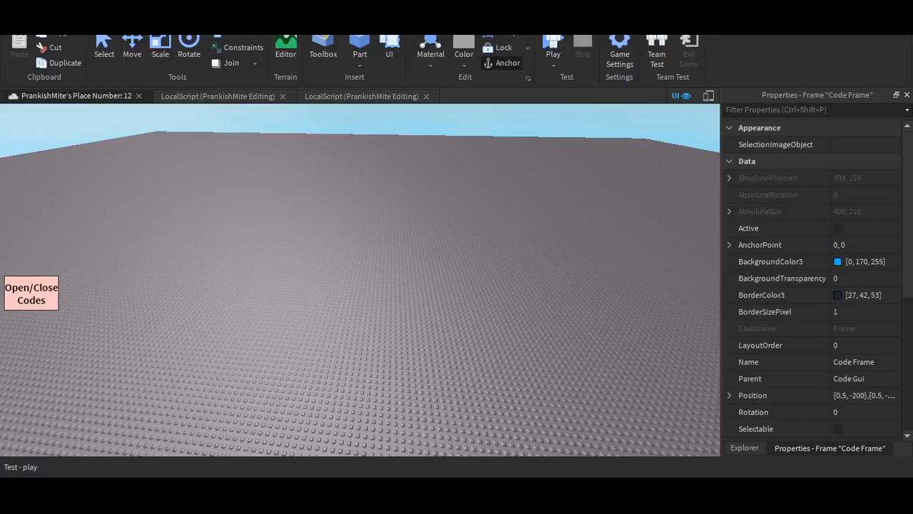
Step: Playtest again, enter wrong code W, and show the Output error feed
click(553, 42)
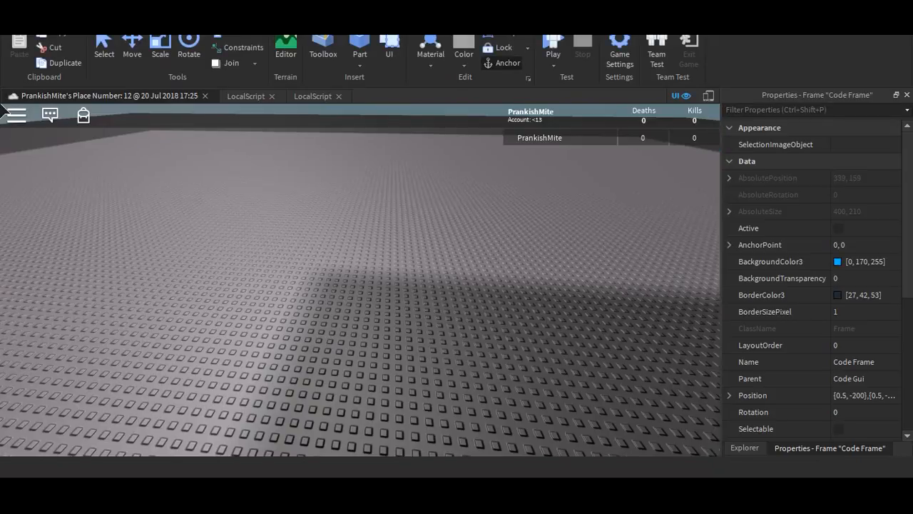
click(553, 43)
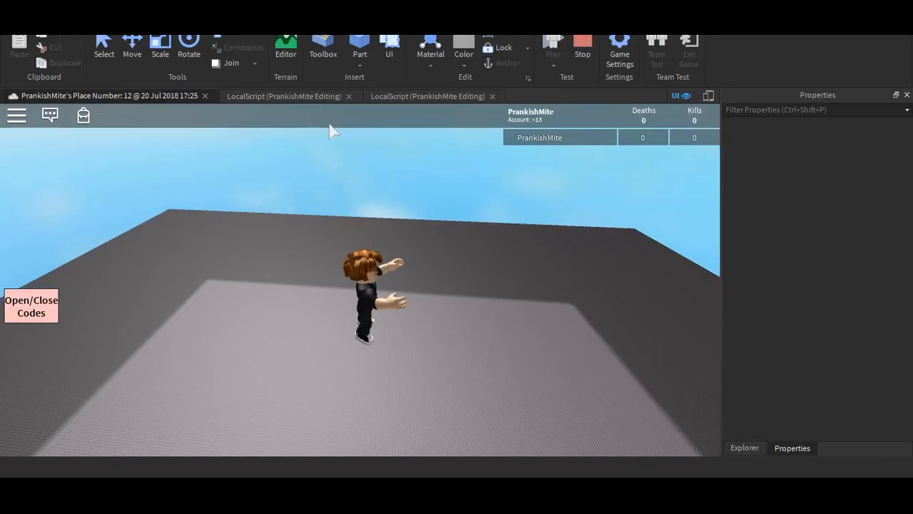
click(31, 305)
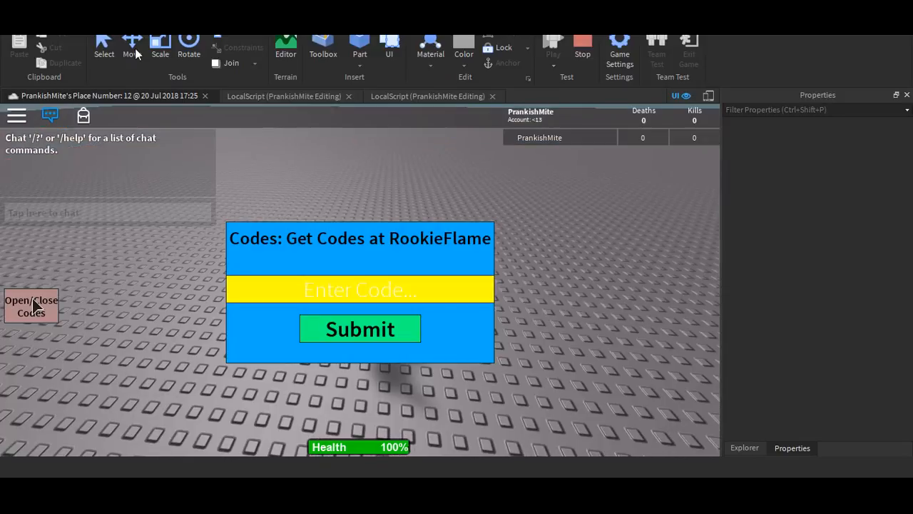
text(W)
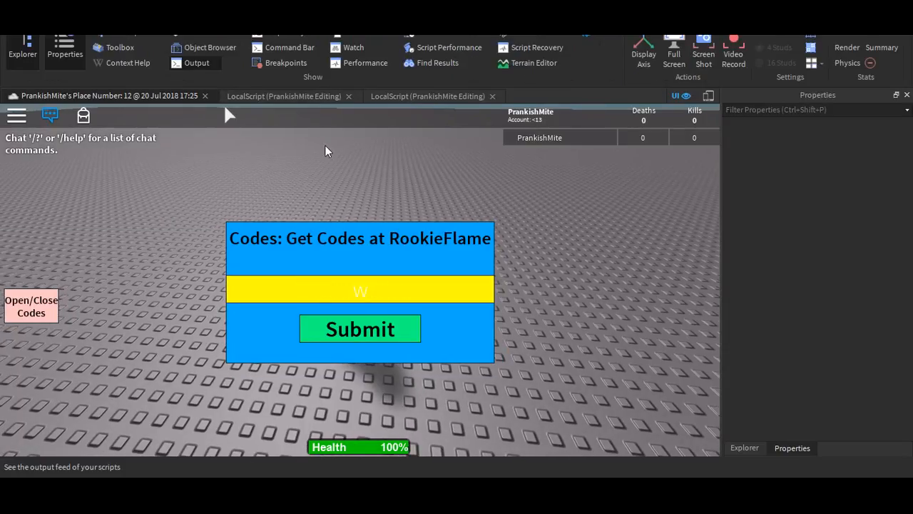
mouse_move(3, 172)
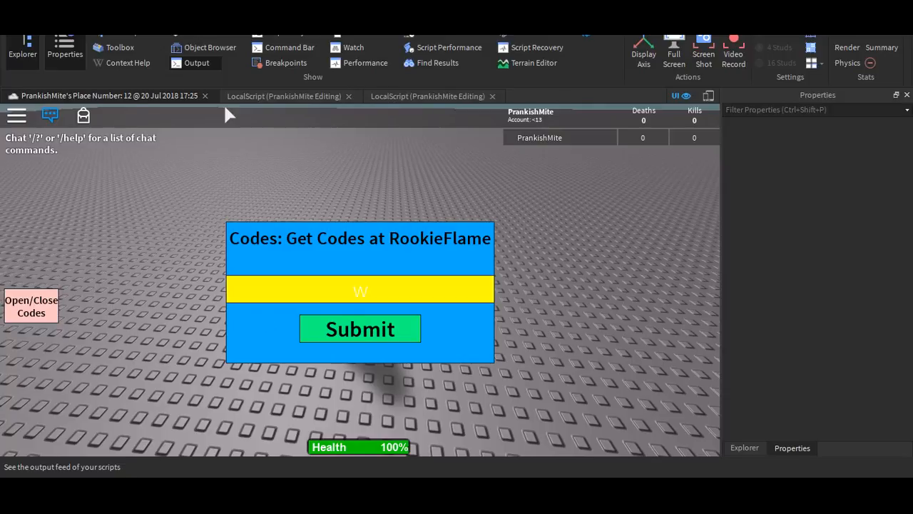
click(360, 328)
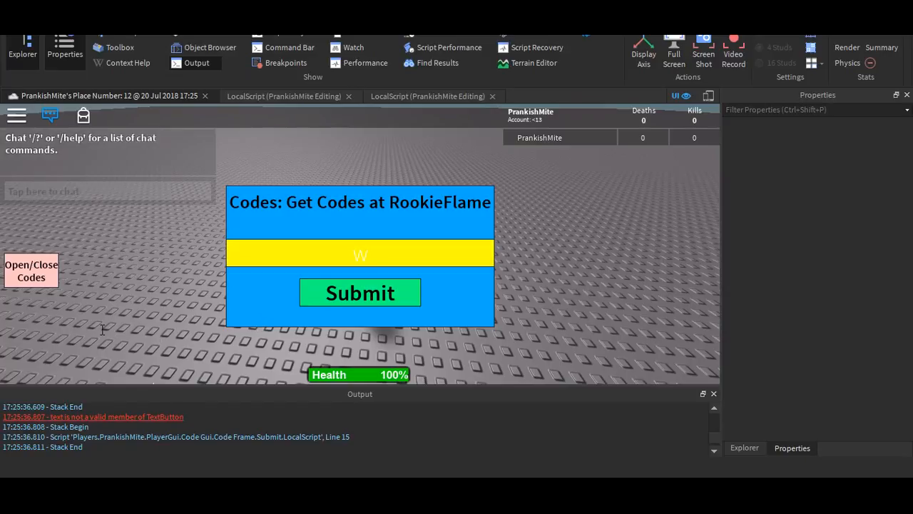
Step: Correct submit.text to submit.Text for the Invalid message and launch a fresh playtest
click(534, 96)
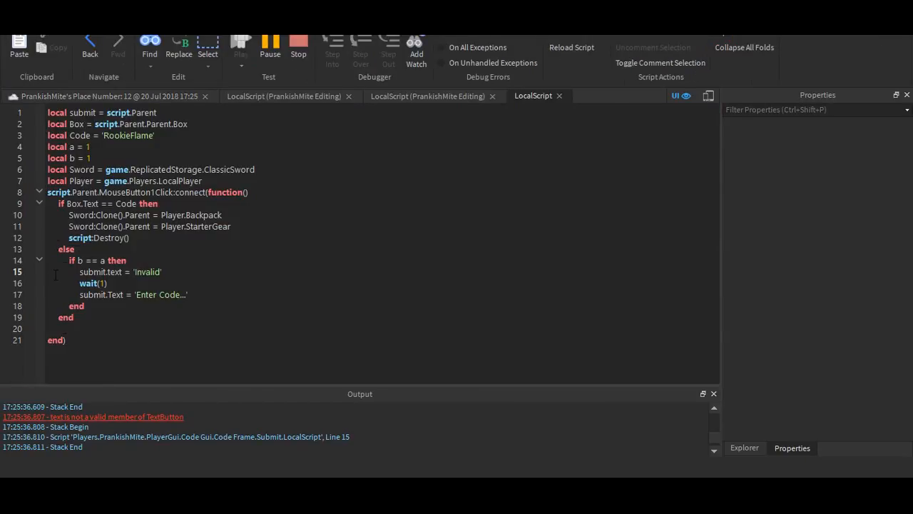
mouse_move(270, 47)
text(T)
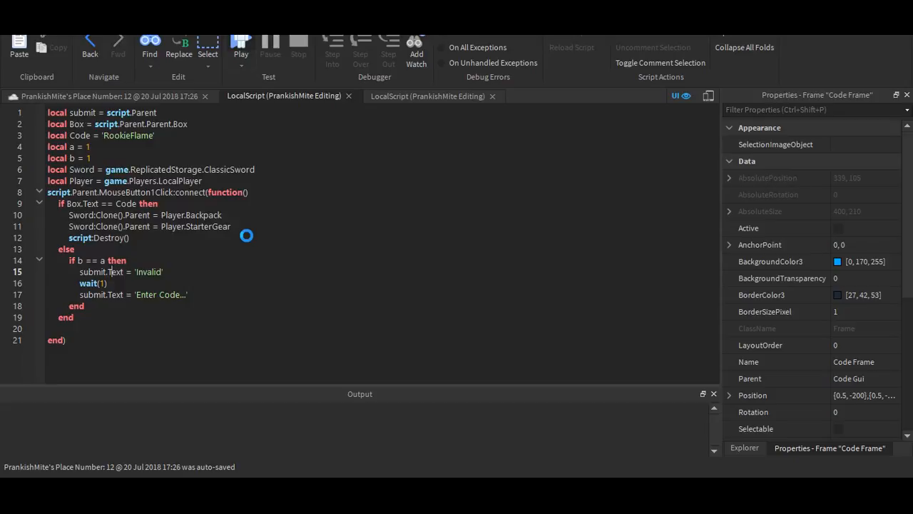
mouse_move(141, 174)
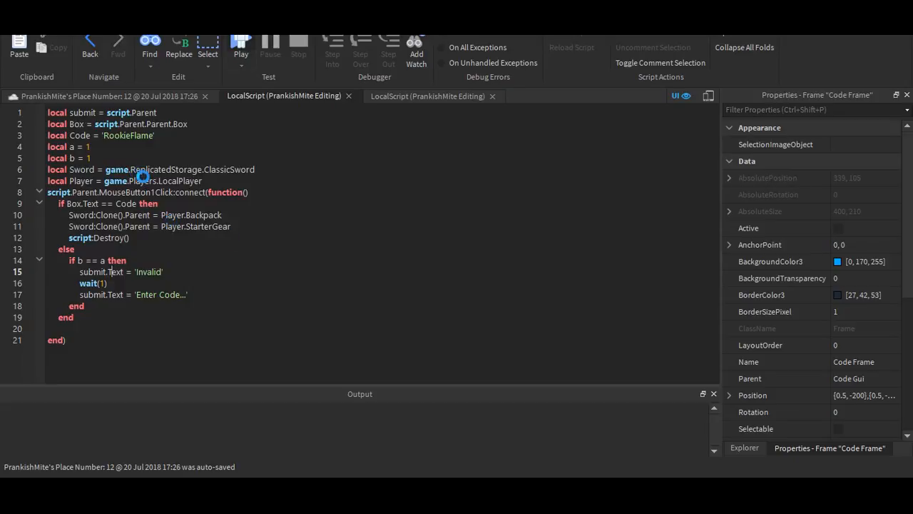
mouse_move(148, 177)
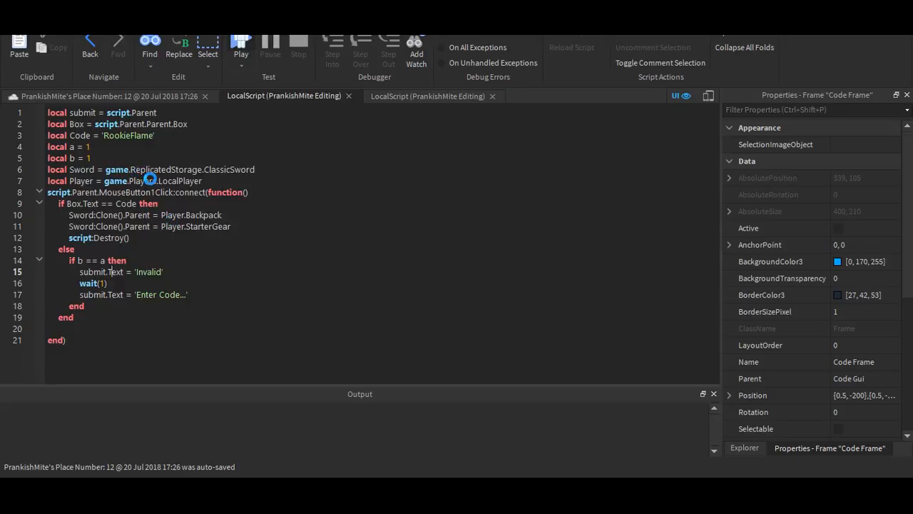
click(241, 43)
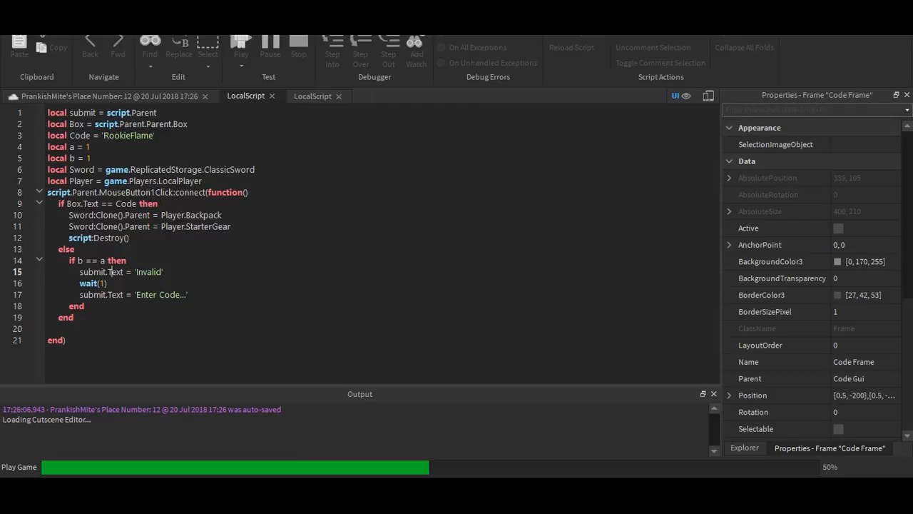
Step: Submit the codes frame with an empty box repeatedly to confirm Invalid flashes and resets
click(242, 42)
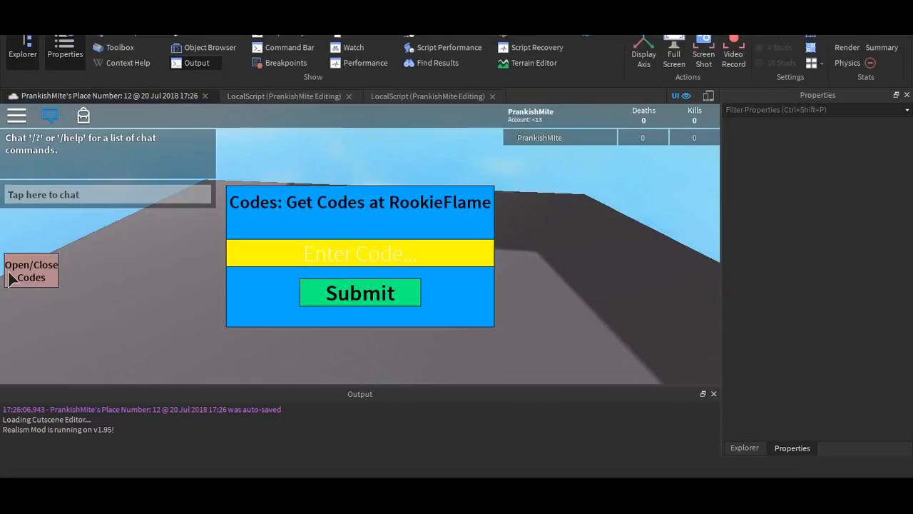
click(360, 292)
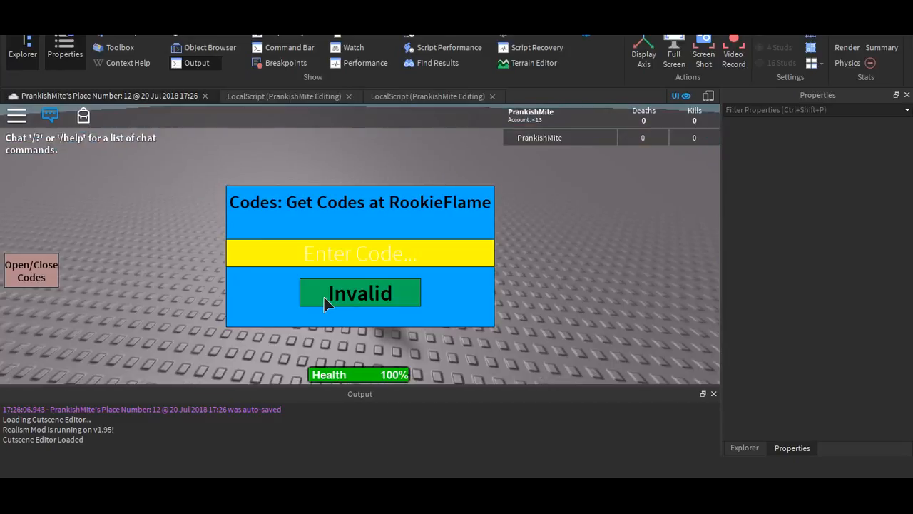
click(359, 292)
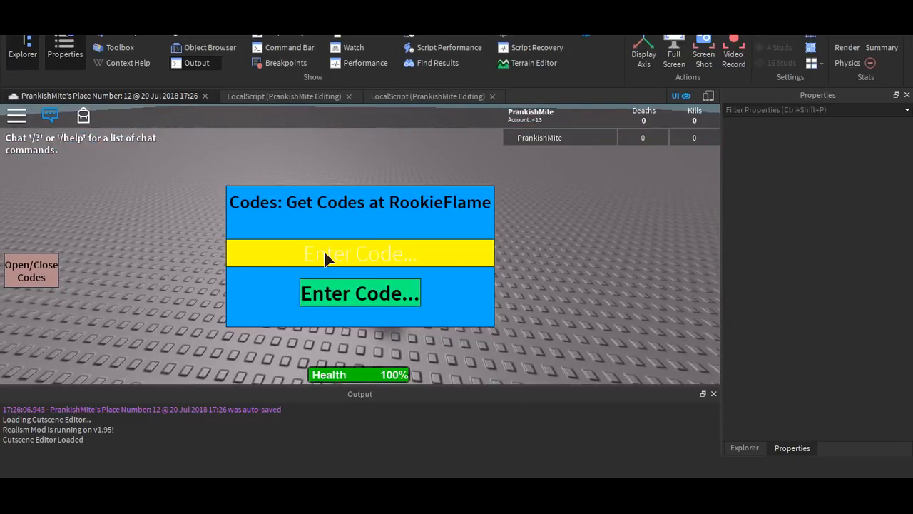
click(360, 292)
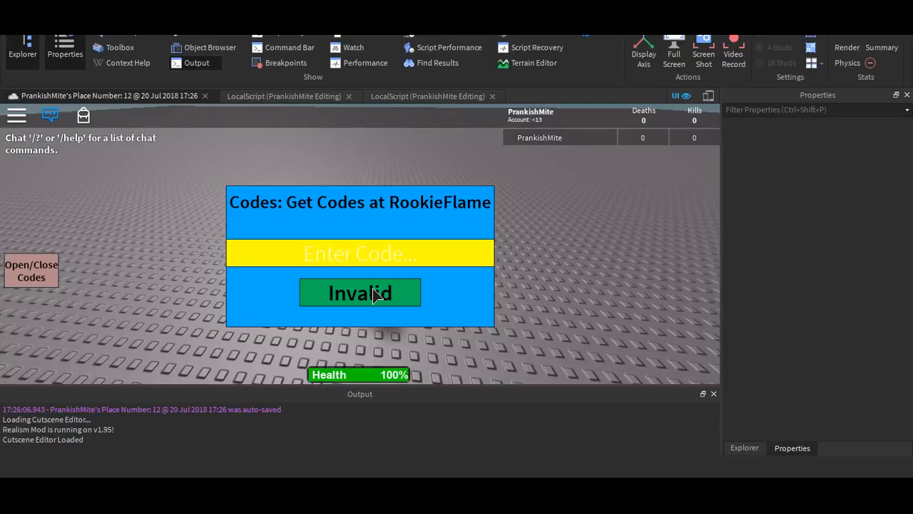
mouse_move(468, 308)
text(a)
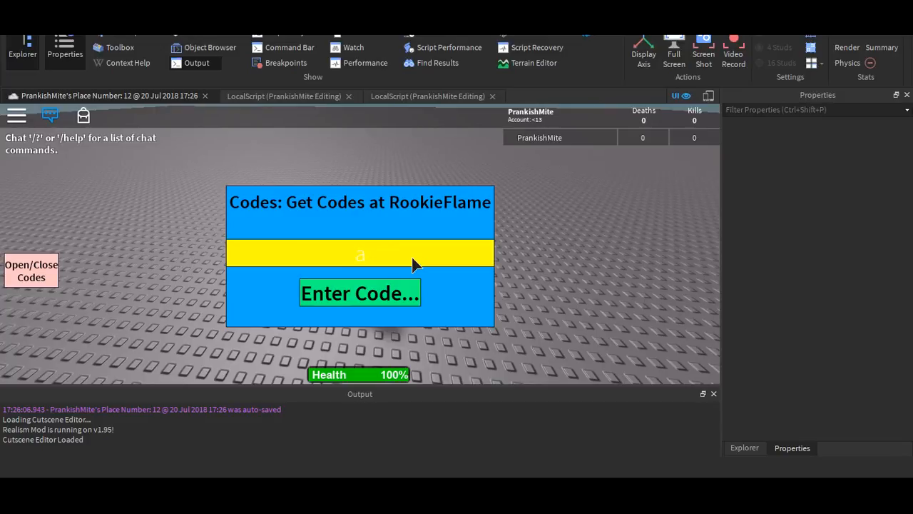
Step: Enter RookieFlame and submit it to receive the ClassicSword
text(RookieFla)
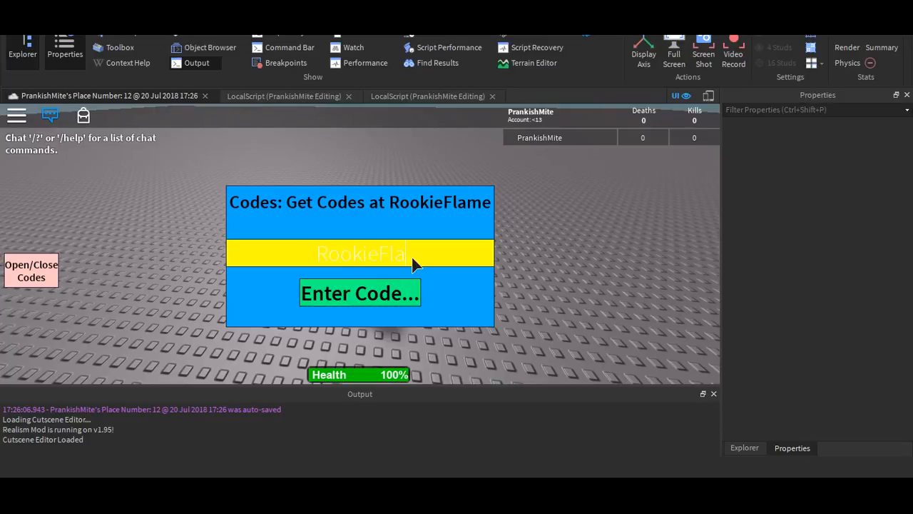
click(31, 271)
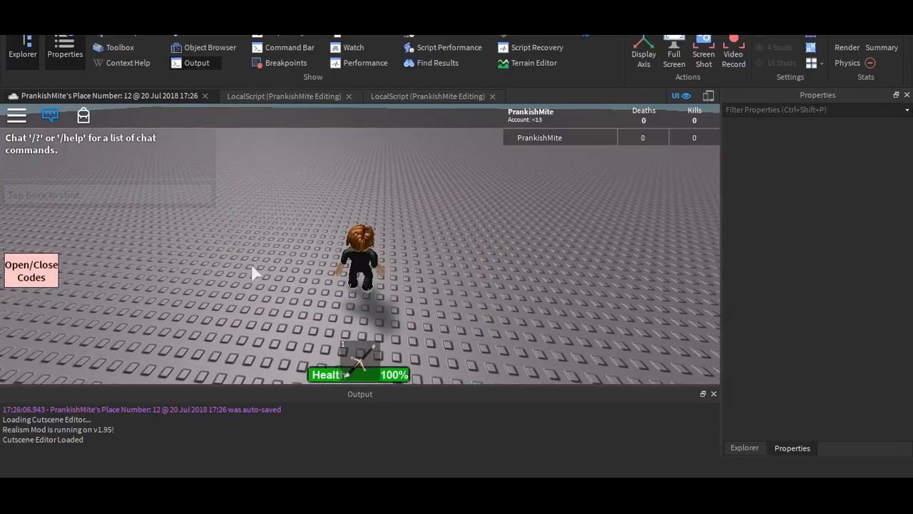